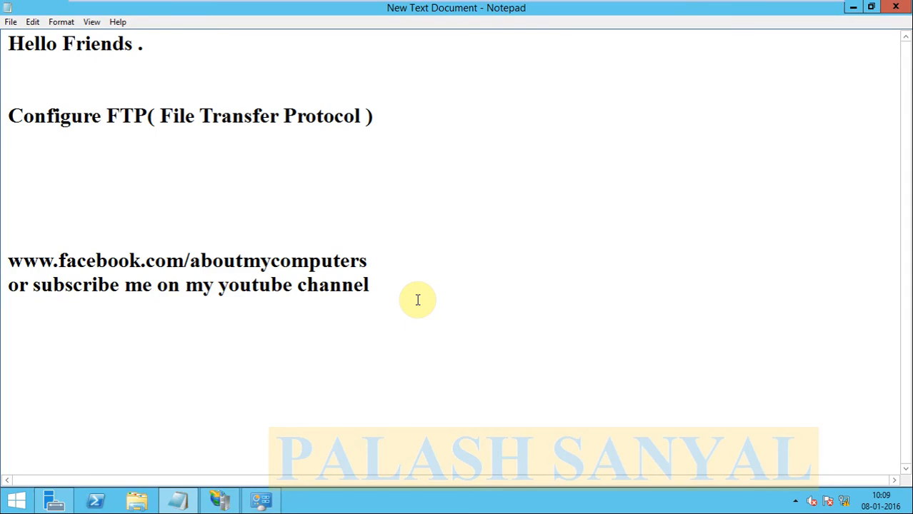
Launch Server Manager and bring up its Tools list of administrative consoles
{"action": "left_click", "coordinate": [8, 91]}
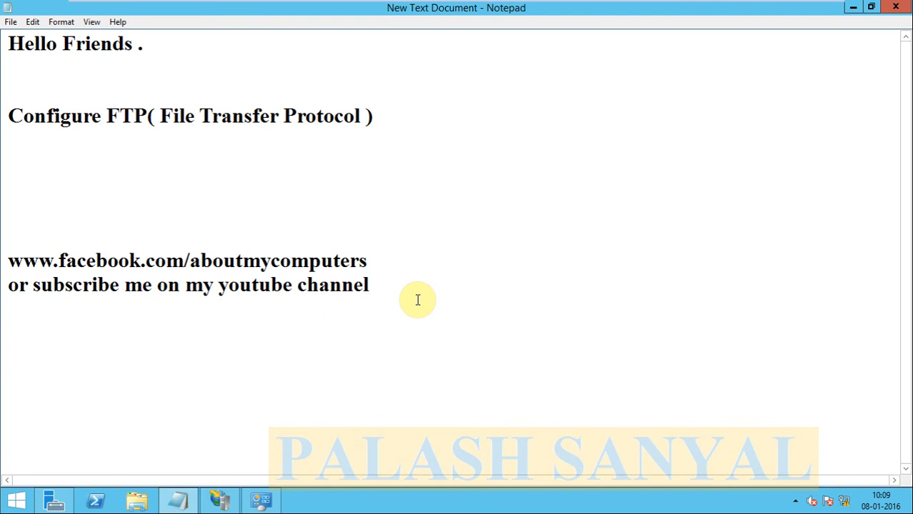
{"action": "left_click", "coordinate": [9, 92]}
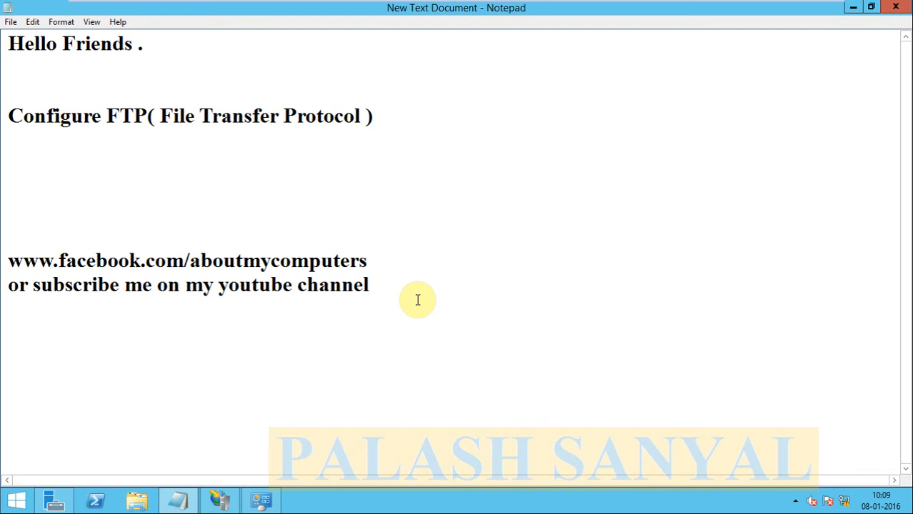
{"action": "left_click", "coordinate": [9, 91]}
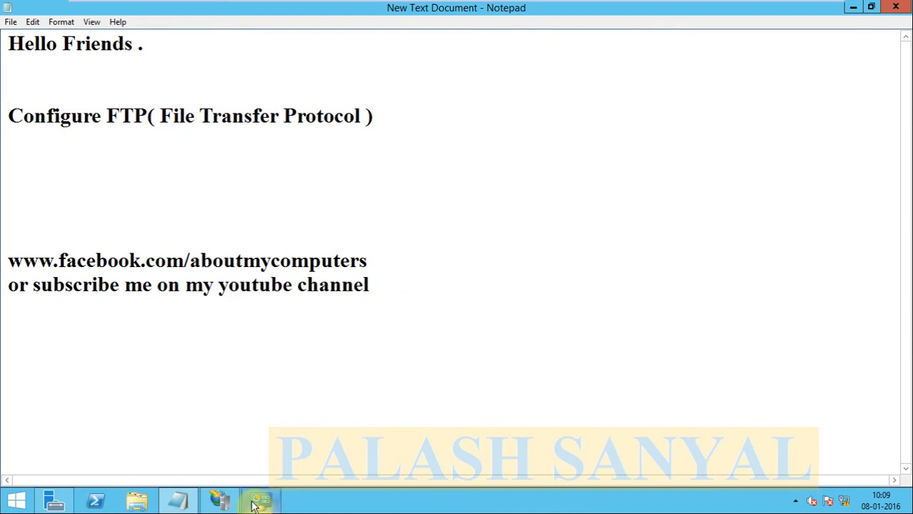
{"action": "left_click", "coordinate": [260, 500]}
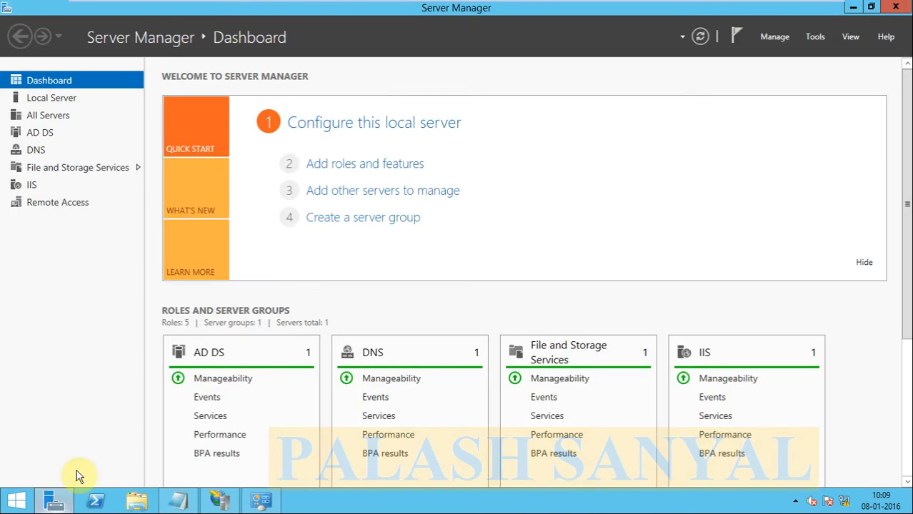
{"action": "mouse_move", "coordinate": [814, 38]}
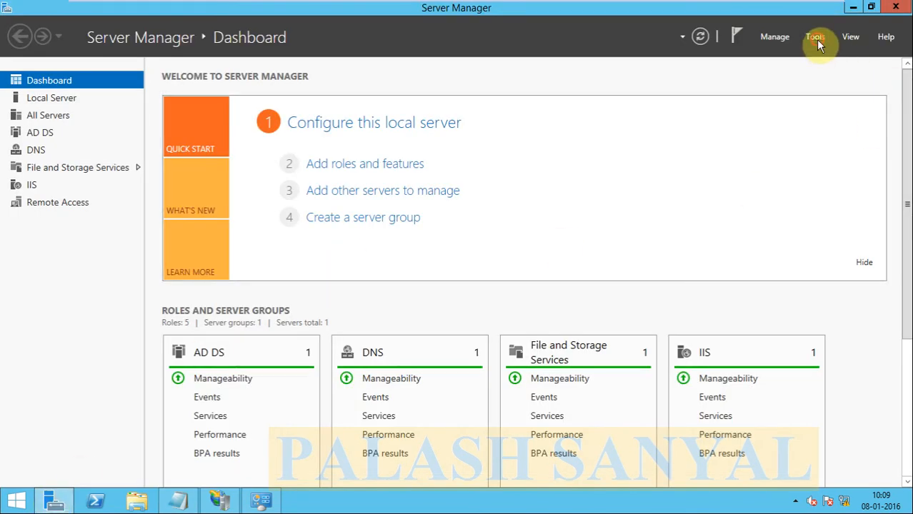
{"action": "left_click", "coordinate": [814, 37]}
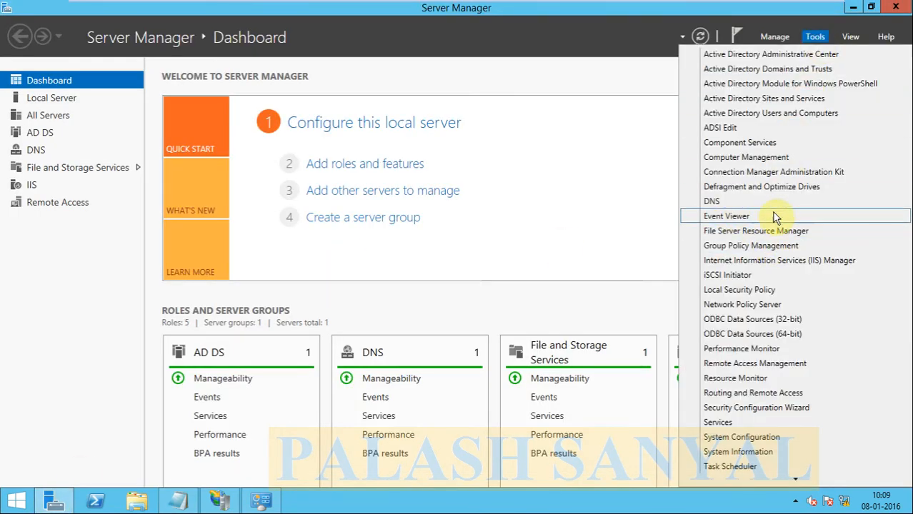
{"action": "mouse_move", "coordinate": [812, 260]}
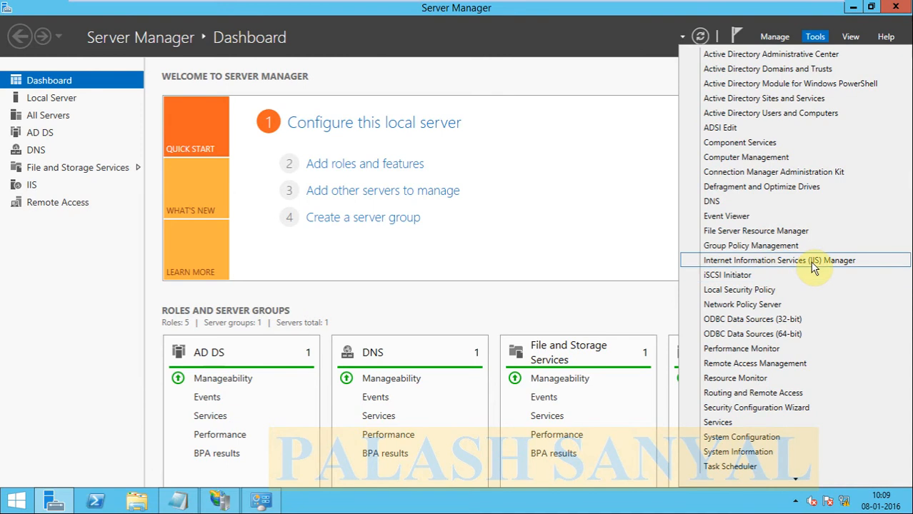
{"action": "mouse_move", "coordinate": [497, 126]}
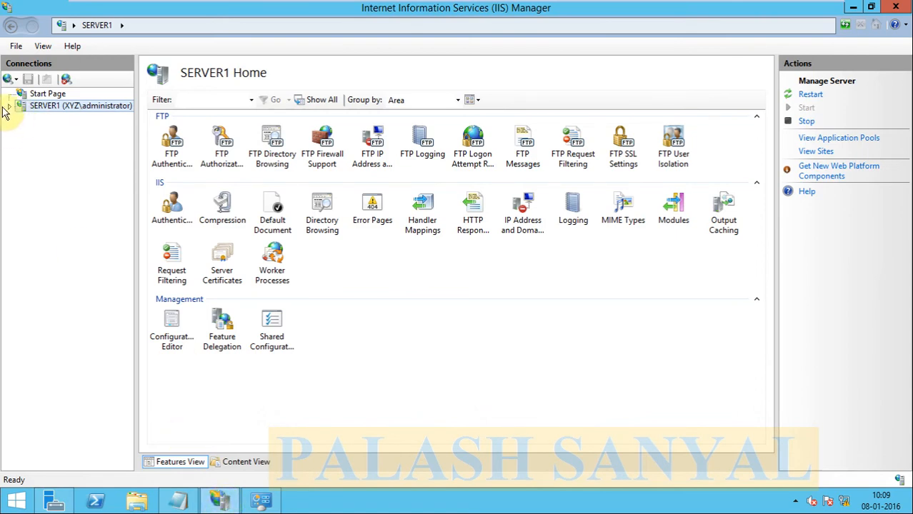
Expand SERVER1 and Sites, then start the Add FTP Site wizard from Sites
{"action": "left_click", "coordinate": [11, 105]}
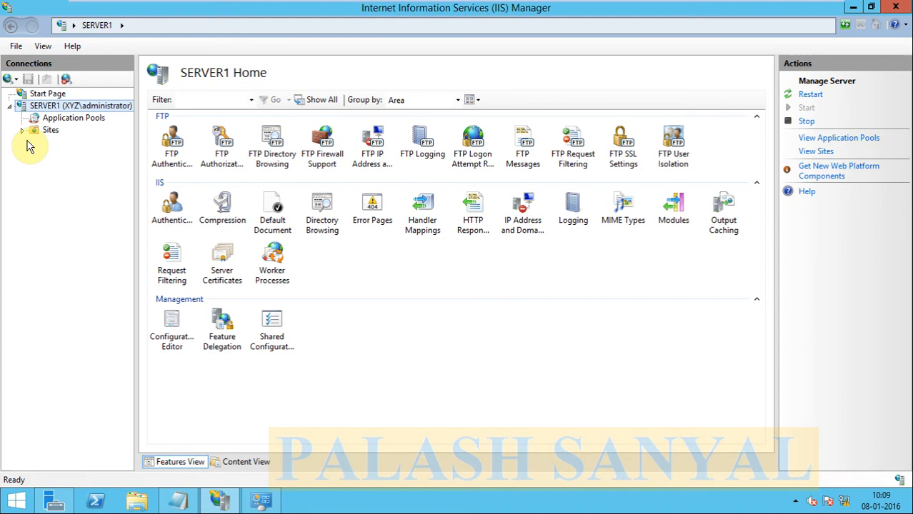
{"action": "left_click", "coordinate": [24, 130]}
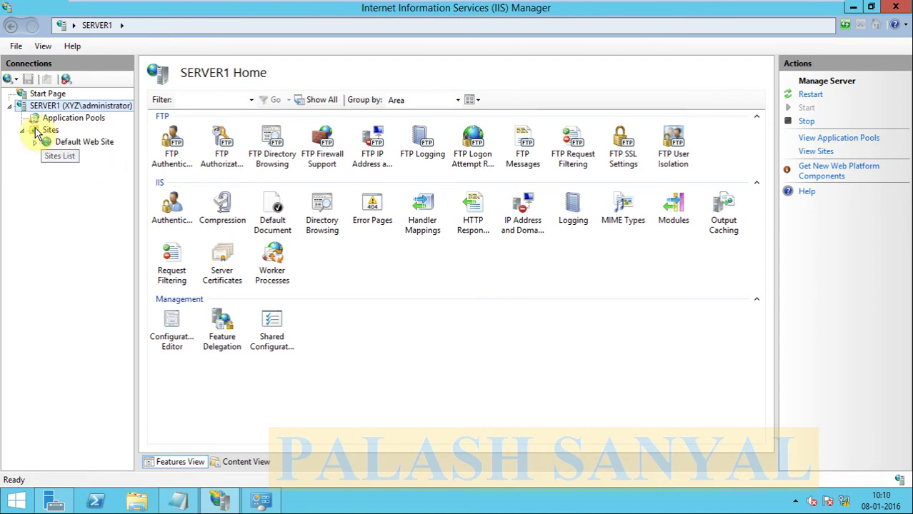
{"action": "right_click", "coordinate": [50, 129]}
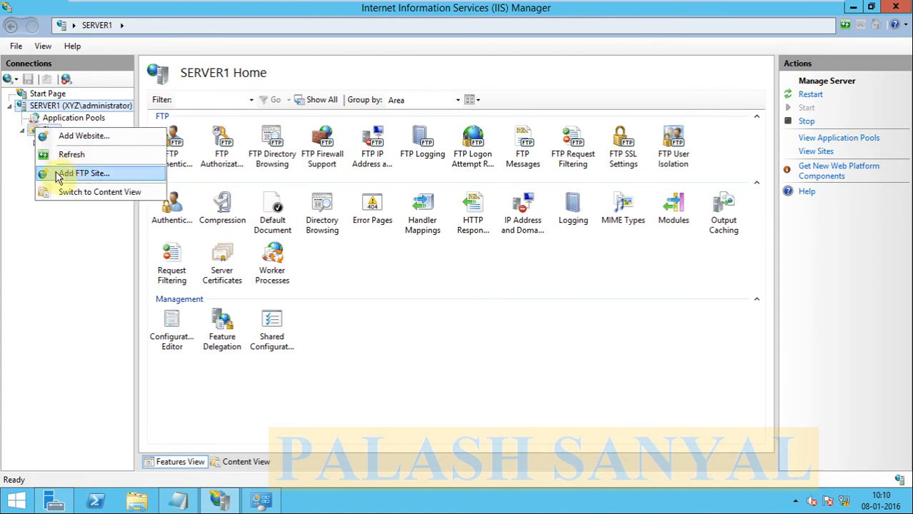
{"action": "mouse_move", "coordinate": [77, 179]}
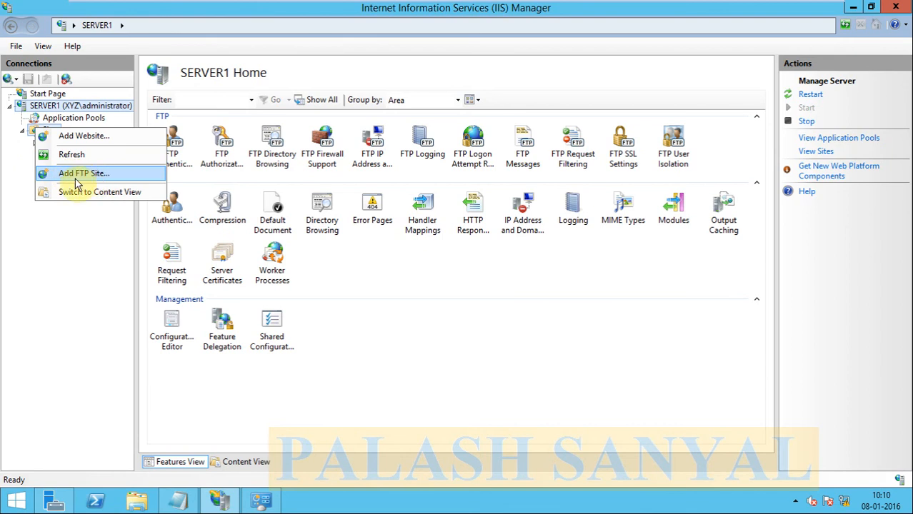
{"action": "left_click", "coordinate": [83, 173]}
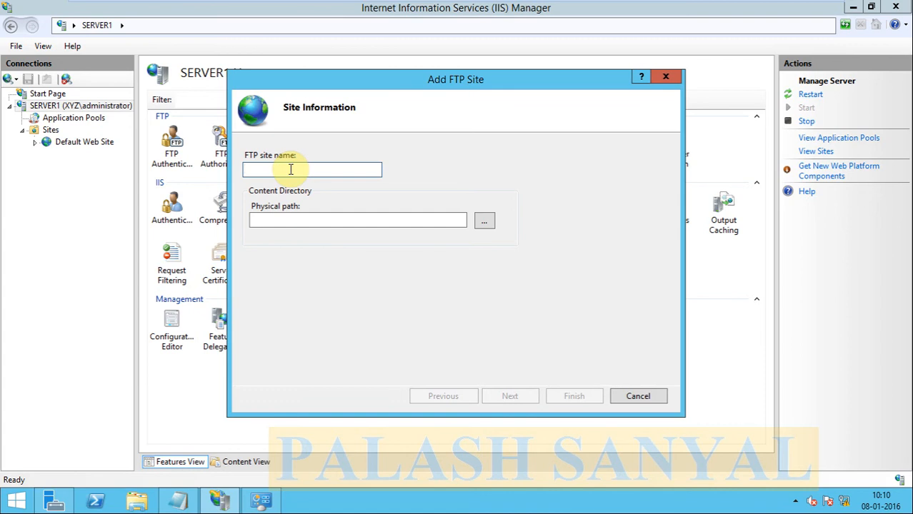
Name the FTP site palash and set its physical path to C:\inetpub\ftproot
{"action": "type", "text": "palash"}
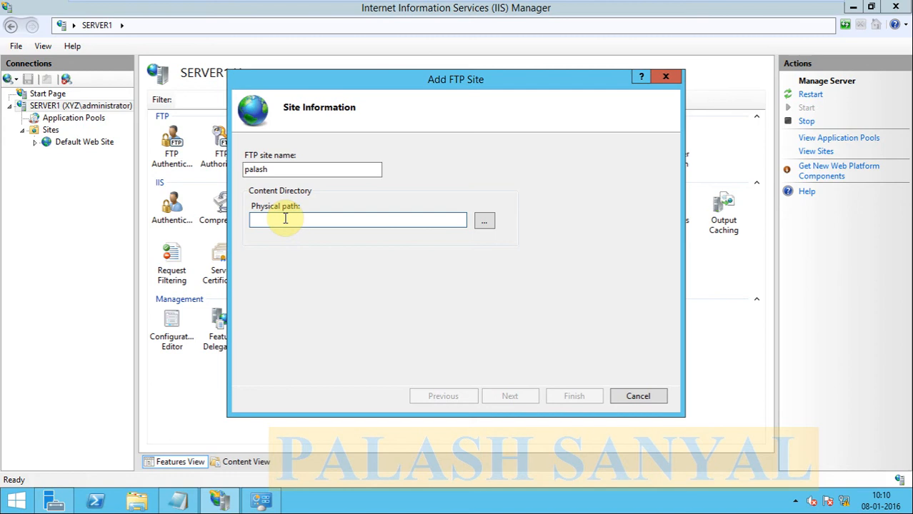
{"action": "left_click", "coordinate": [484, 220]}
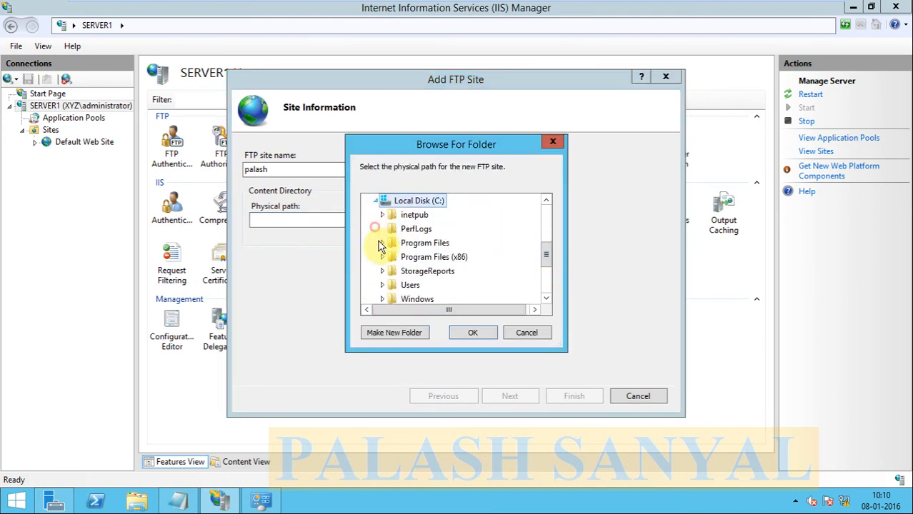
{"action": "left_click", "coordinate": [383, 214]}
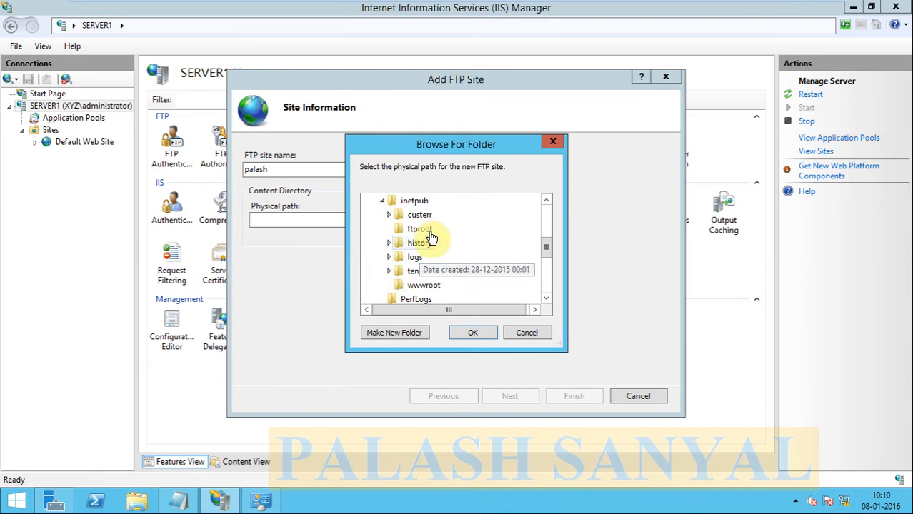
{"action": "left_click", "coordinate": [420, 229]}
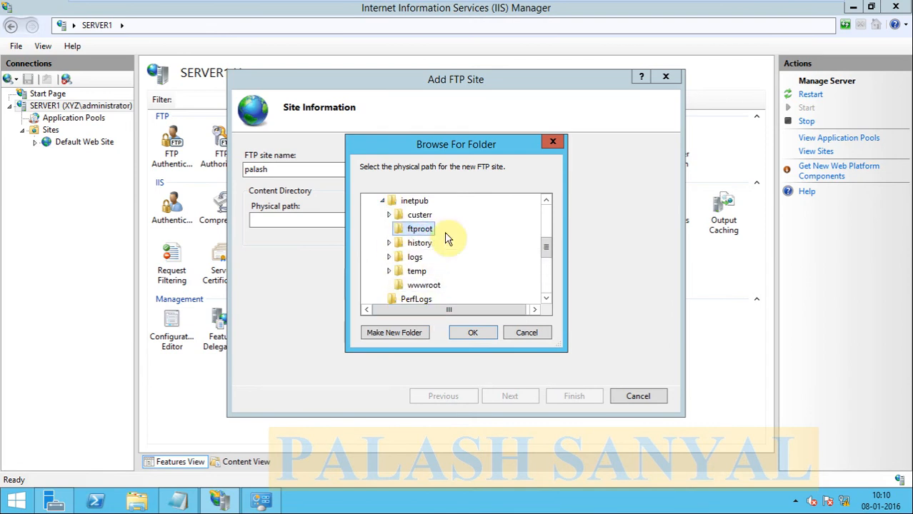
{"action": "mouse_move", "coordinate": [420, 243]}
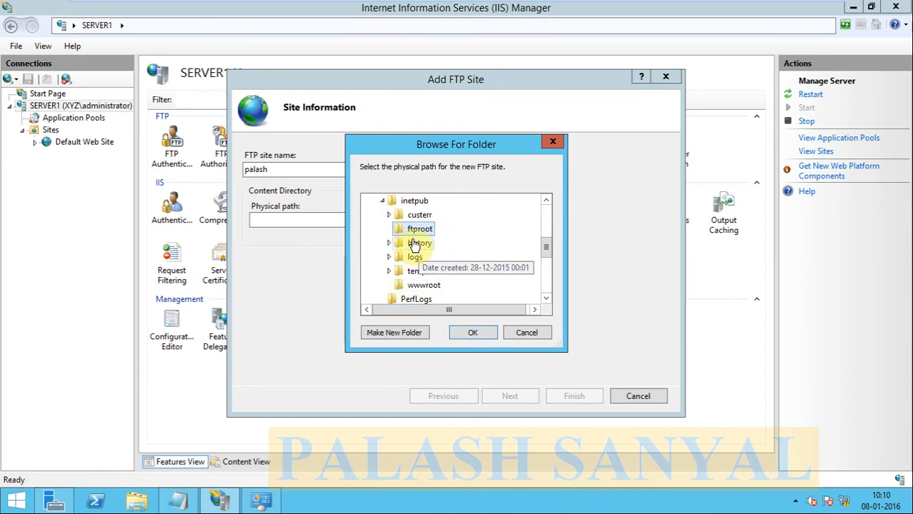
{"action": "left_click", "coordinate": [472, 331]}
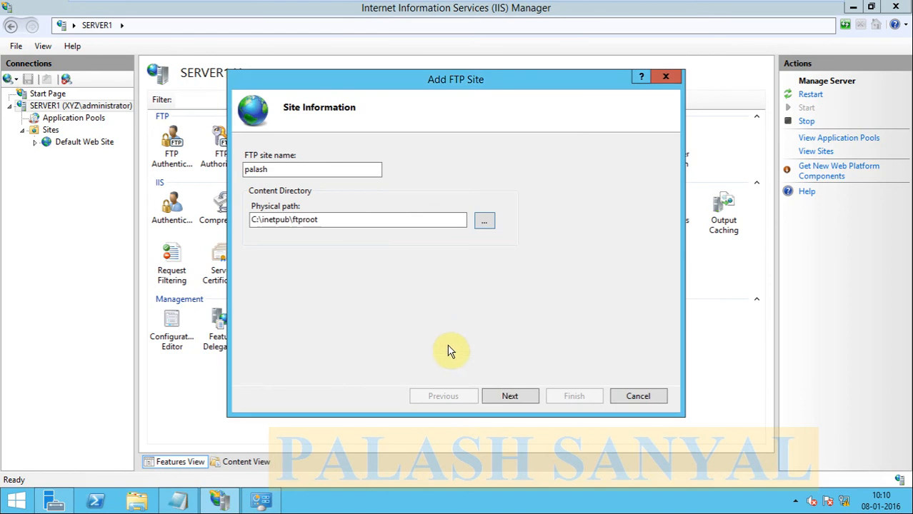
Bind the site to 192.168.1.100 on port 21 and choose No SSL
{"action": "left_click", "coordinate": [509, 396]}
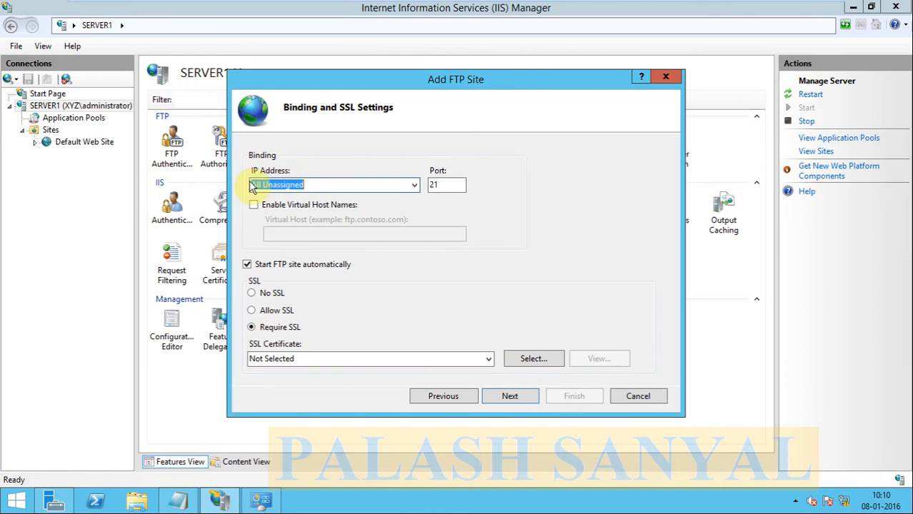
{"action": "mouse_move", "coordinate": [412, 186]}
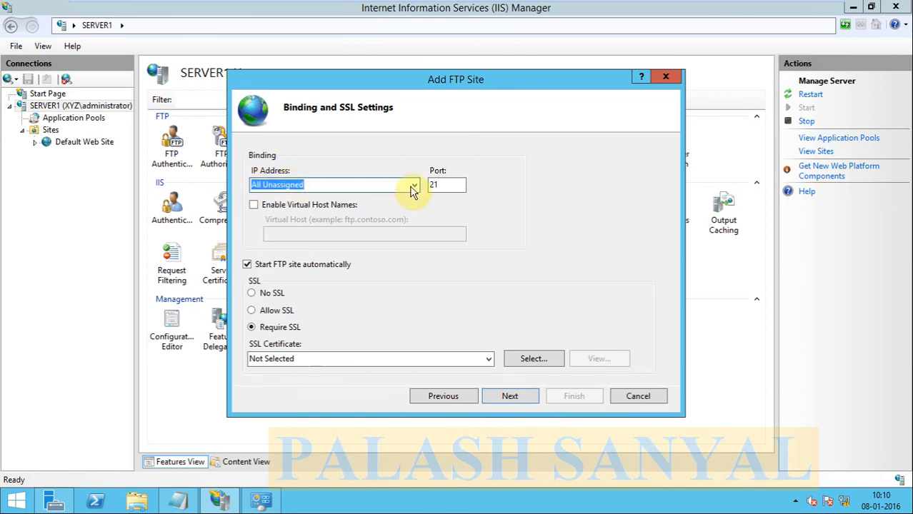
{"action": "left_click", "coordinate": [414, 186]}
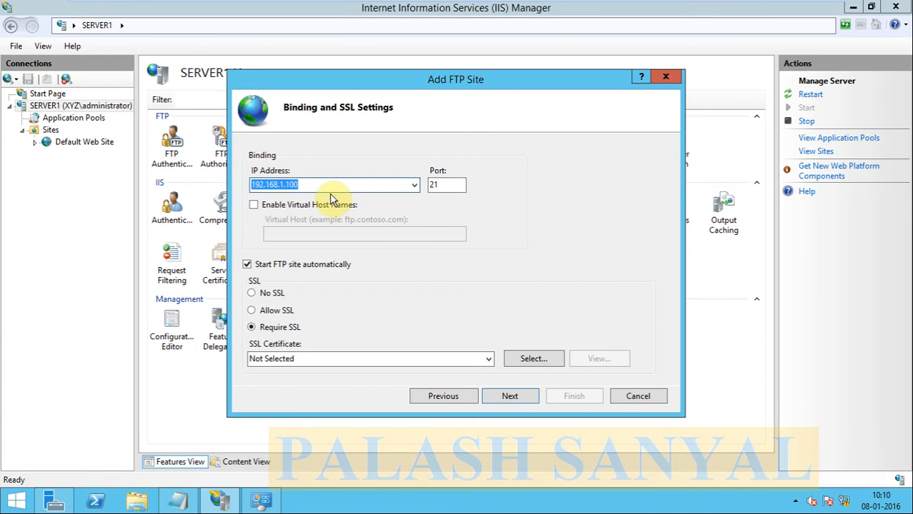
{"action": "mouse_move", "coordinate": [429, 185]}
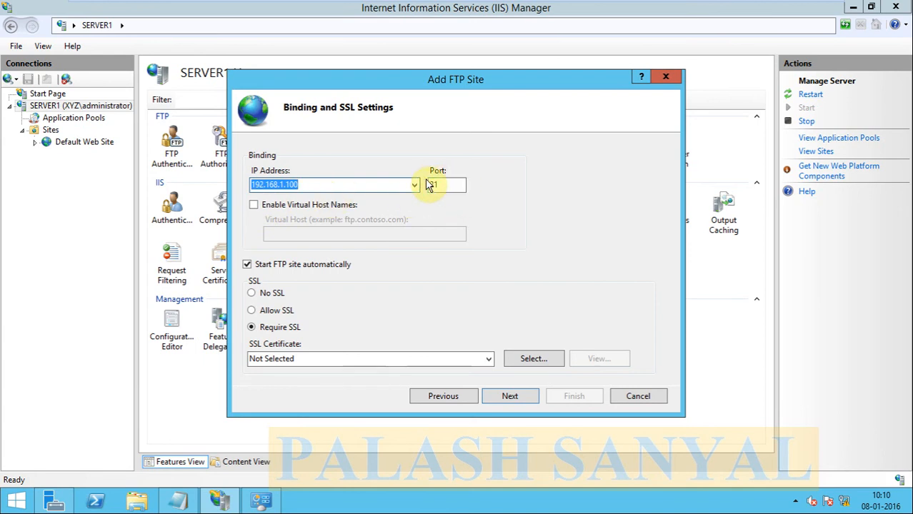
{"action": "mouse_move", "coordinate": [454, 207]}
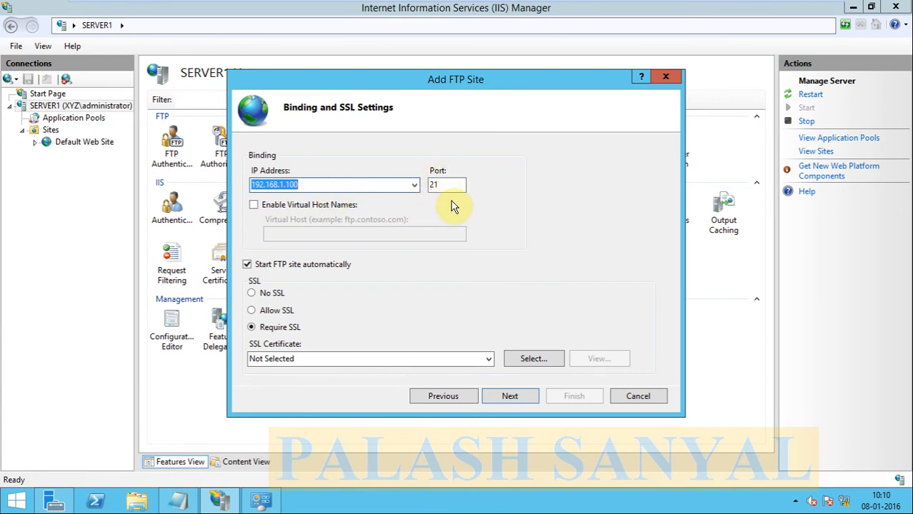
{"action": "mouse_move", "coordinate": [437, 174]}
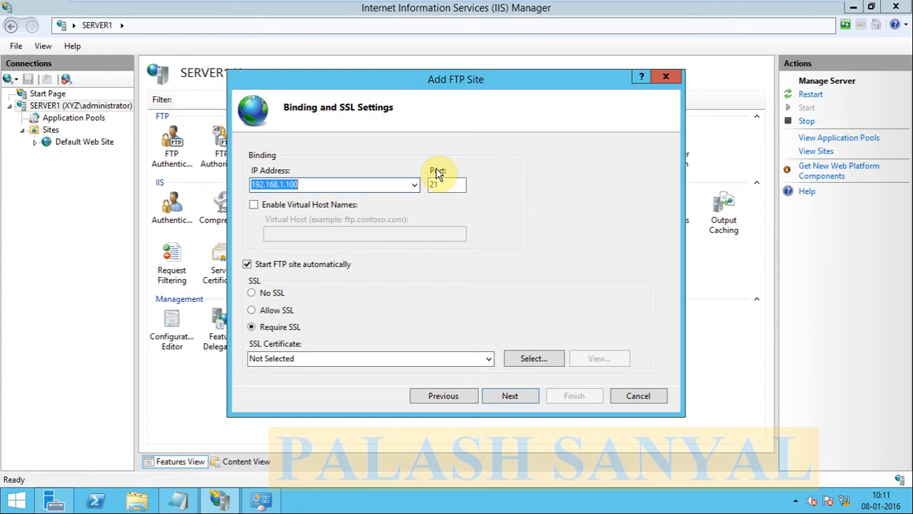
{"action": "mouse_move", "coordinate": [429, 237]}
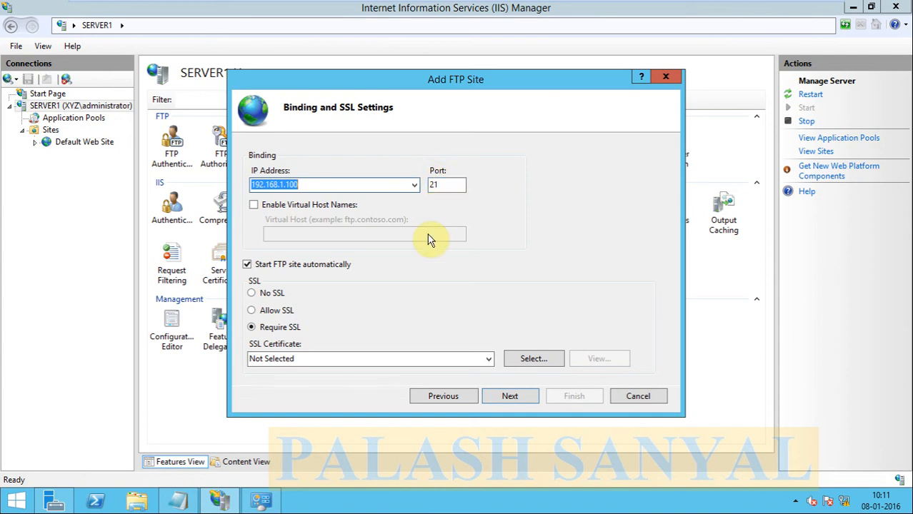
{"action": "mouse_move", "coordinate": [346, 328]}
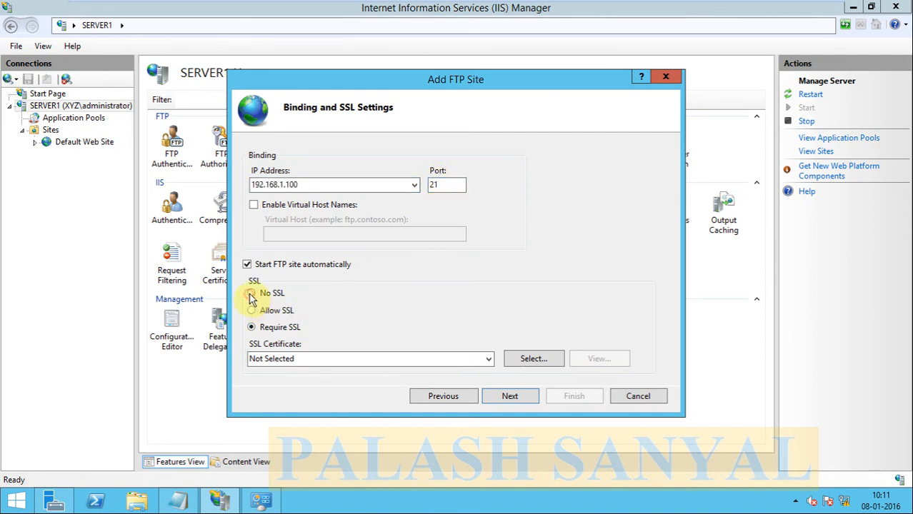
{"action": "left_click", "coordinate": [251, 292]}
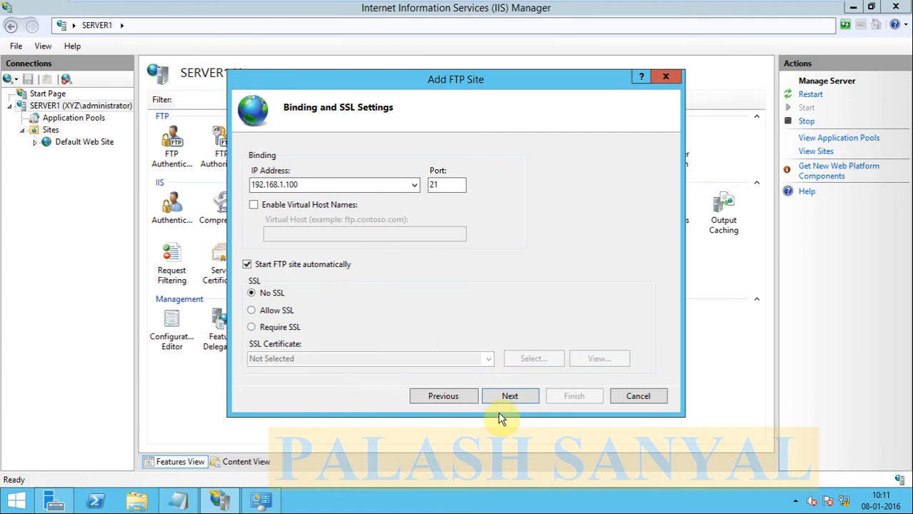
Enable Anonymous and Basic authentication, allow Anonymous users with Read and Write
{"action": "left_click", "coordinate": [510, 395]}
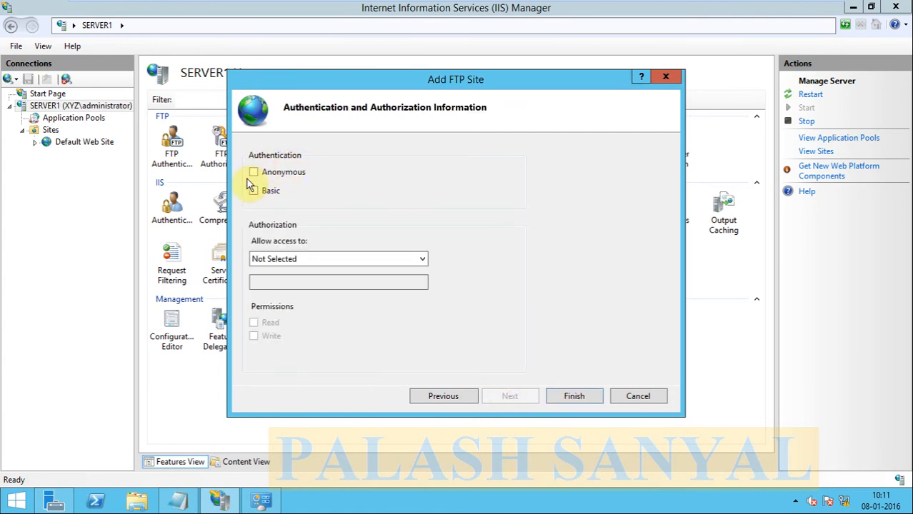
{"action": "left_click", "coordinate": [254, 172]}
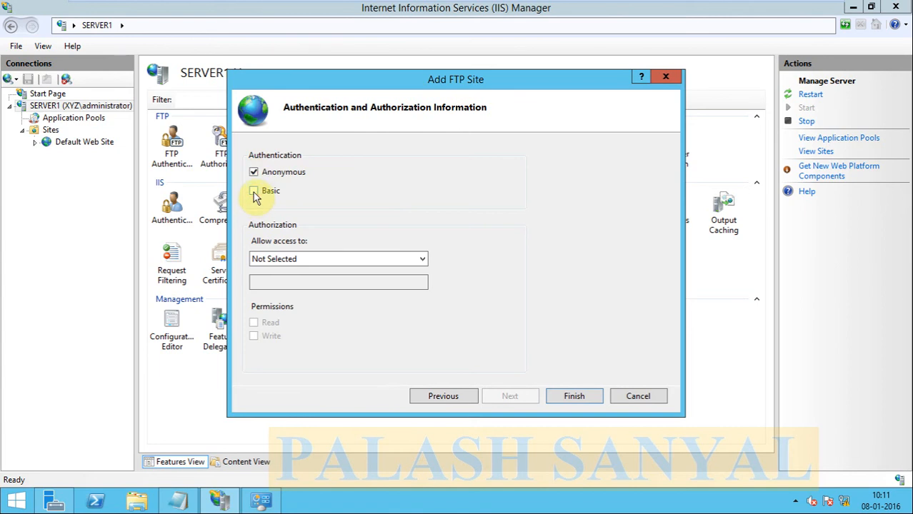
{"action": "left_click", "coordinate": [254, 192]}
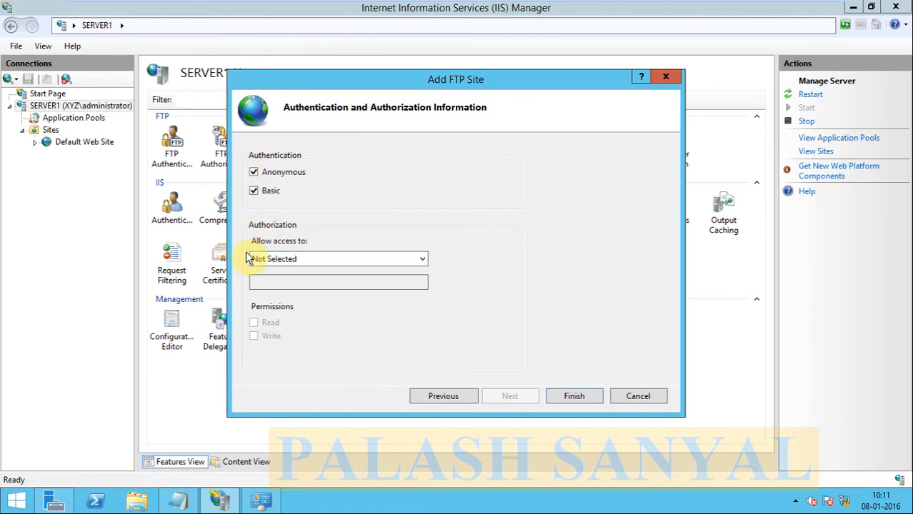
{"action": "mouse_move", "coordinate": [306, 259]}
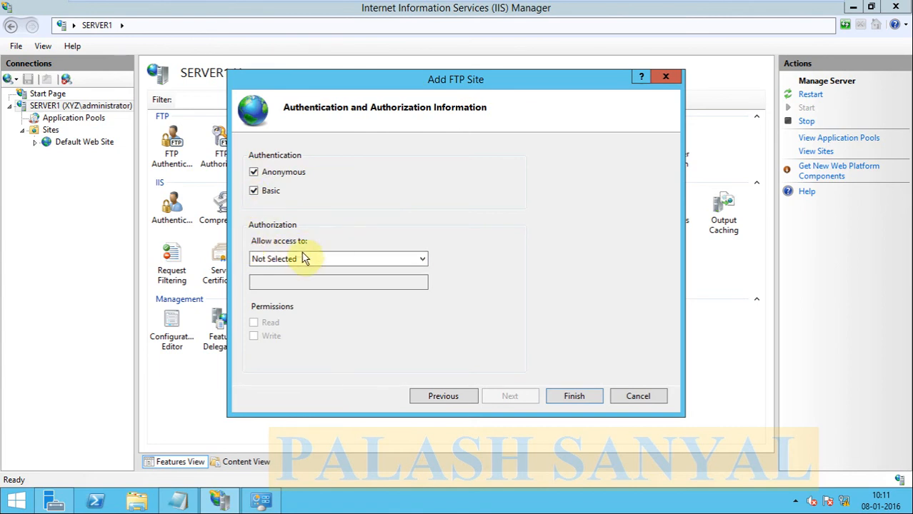
{"action": "left_click", "coordinate": [337, 259]}
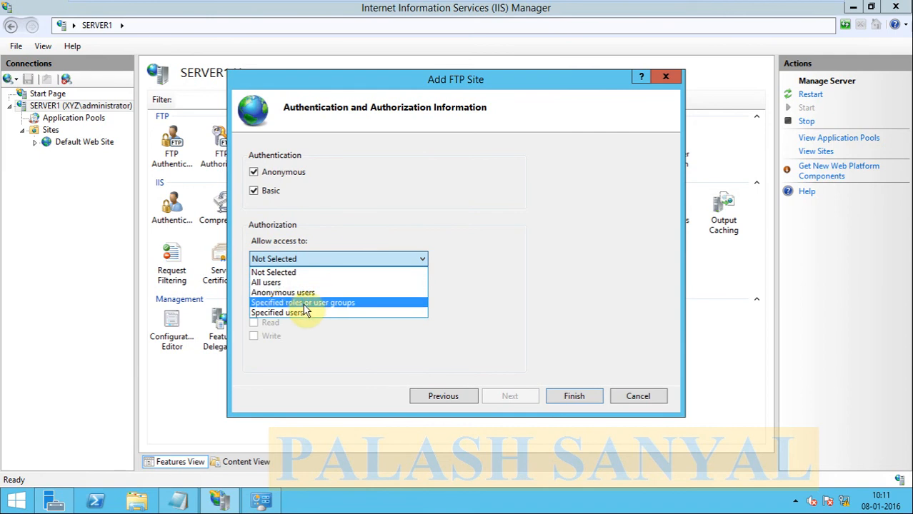
{"action": "mouse_move", "coordinate": [283, 292]}
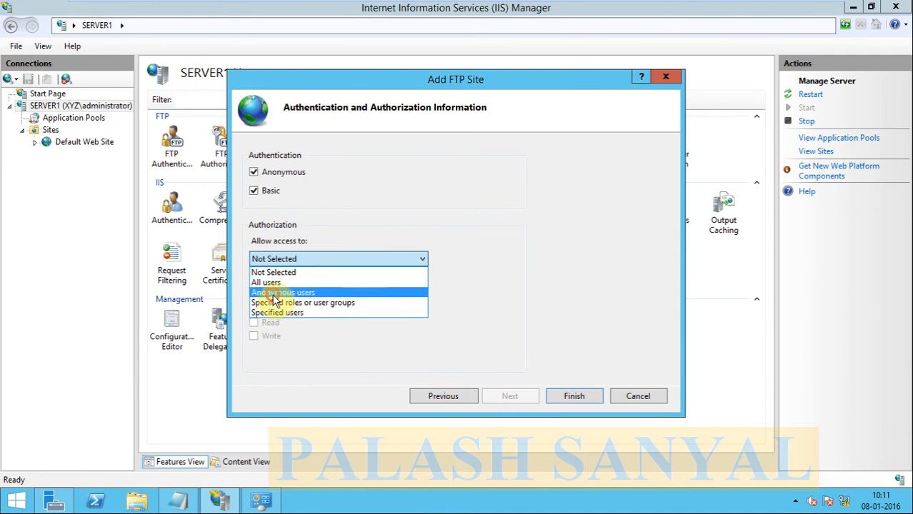
{"action": "left_click", "coordinate": [282, 291]}
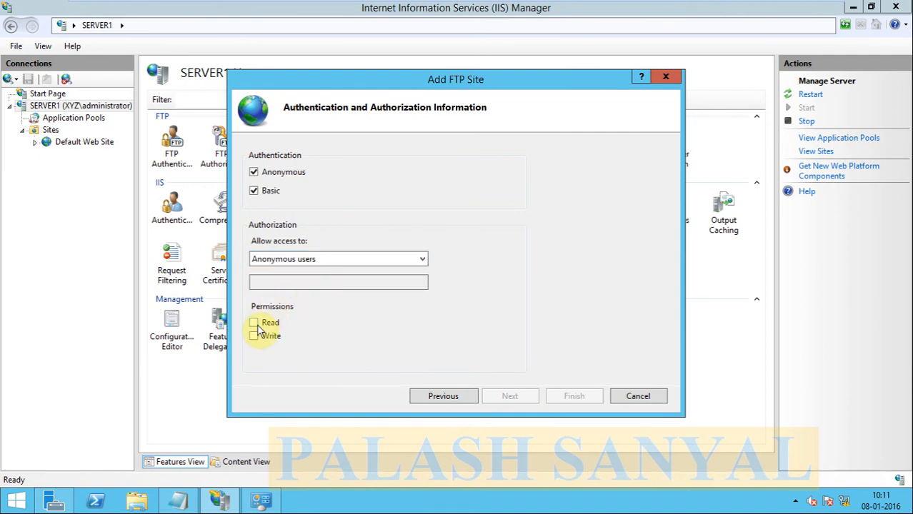
{"action": "left_click", "coordinate": [255, 336]}
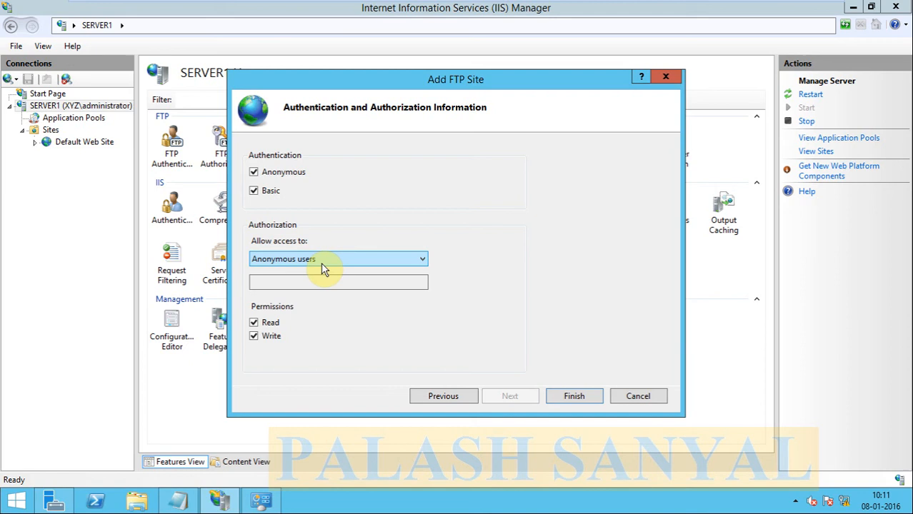
{"action": "mouse_move", "coordinate": [599, 397]}
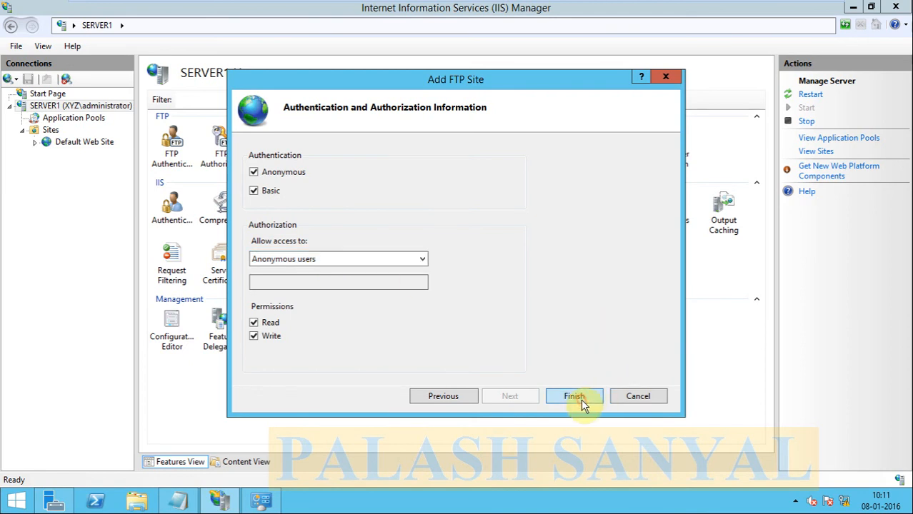
Finish the wizard to create the palash site, then switch to the Windows 7 client
{"action": "left_click", "coordinate": [574, 396]}
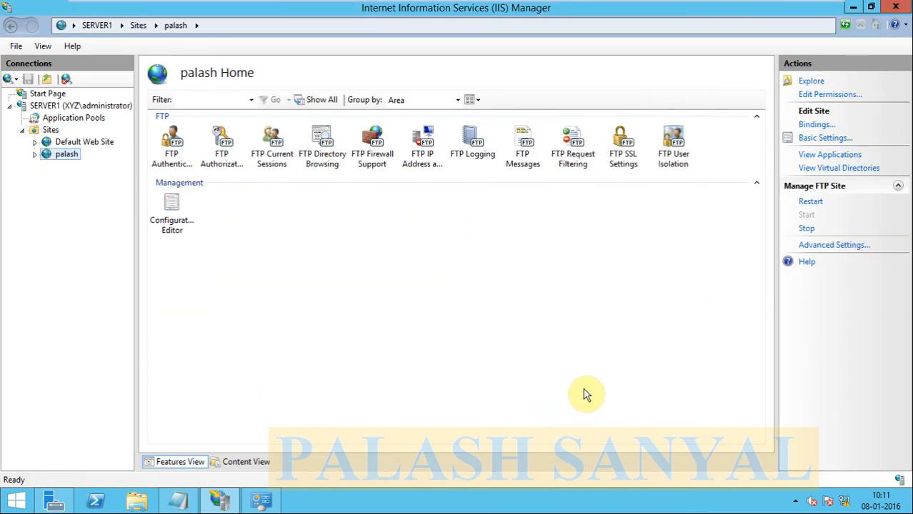
{"action": "mouse_move", "coordinate": [526, 264]}
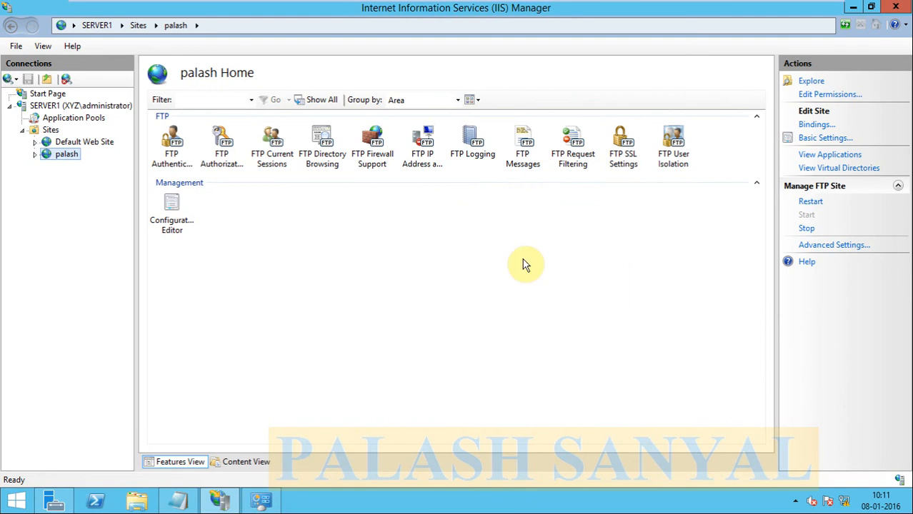
{"action": "mouse_move", "coordinate": [531, 11]}
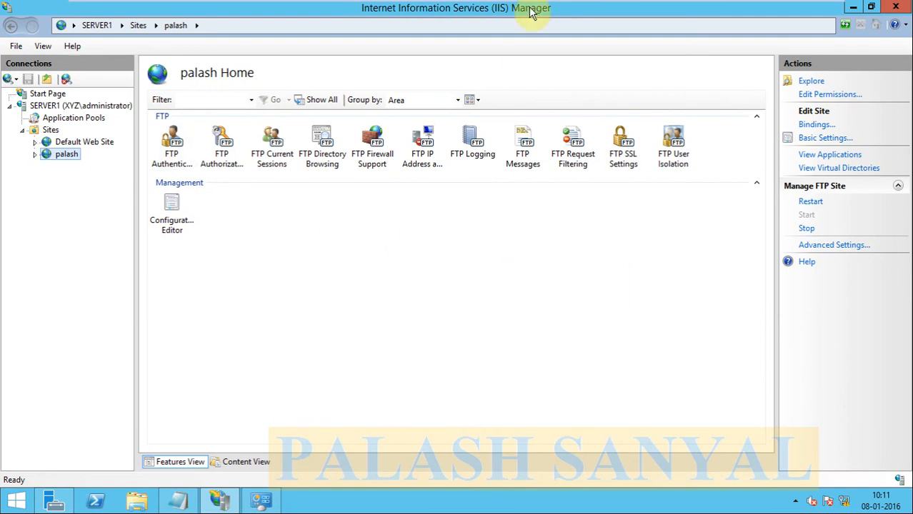
{"action": "left_click", "coordinate": [531, 9]}
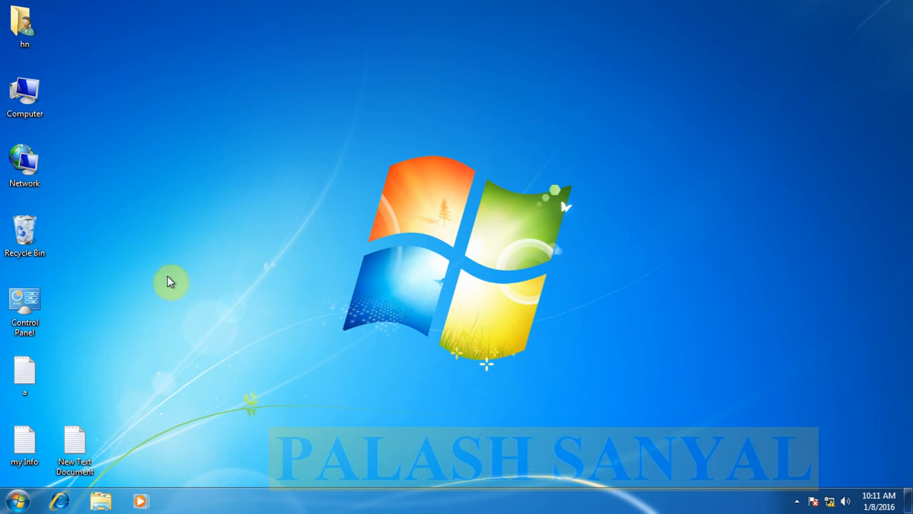
{"action": "mouse_move", "coordinate": [37, 483]}
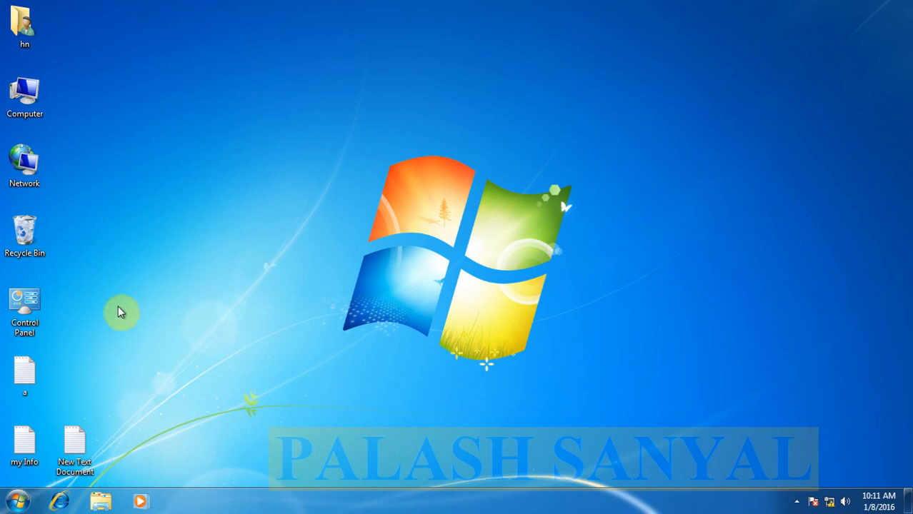
{"action": "mouse_move", "coordinate": [258, 414]}
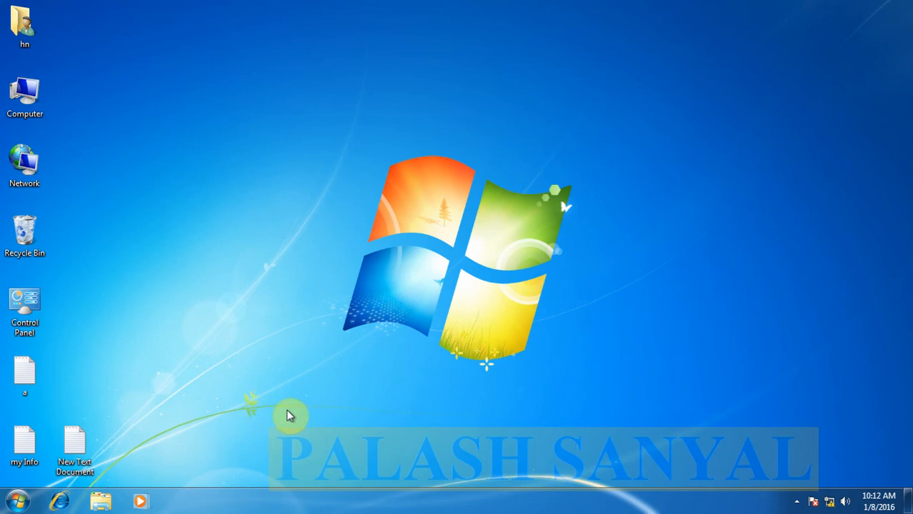
{"action": "mouse_move", "coordinate": [65, 503]}
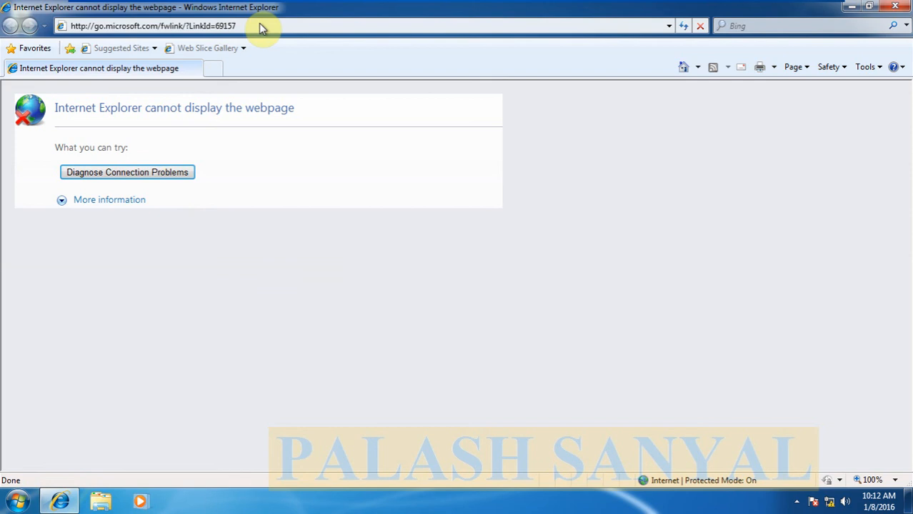
Browse to ftp://192.168.1.100/ in Internet Explorer, listing setup.exe
{"action": "left_click", "coordinate": [154, 26]}
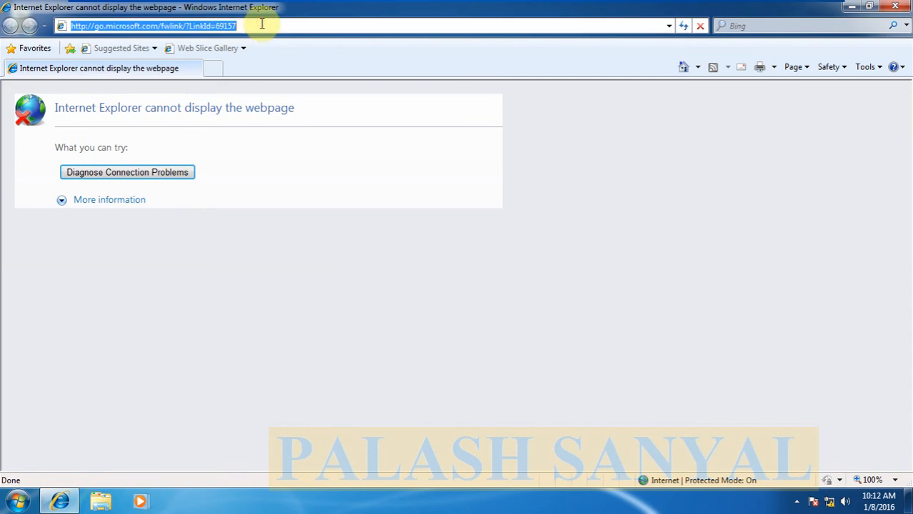
{"action": "type", "text": "ftp"}
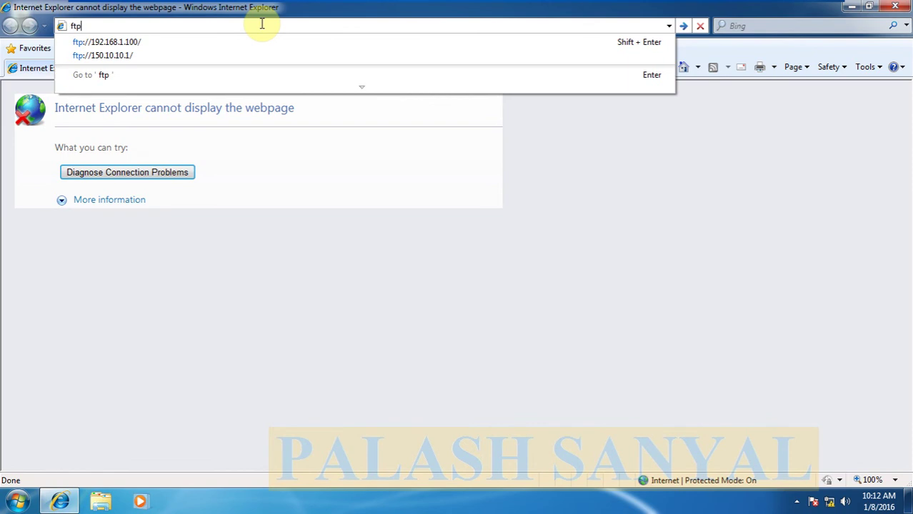
{"action": "type", "text": "://"}
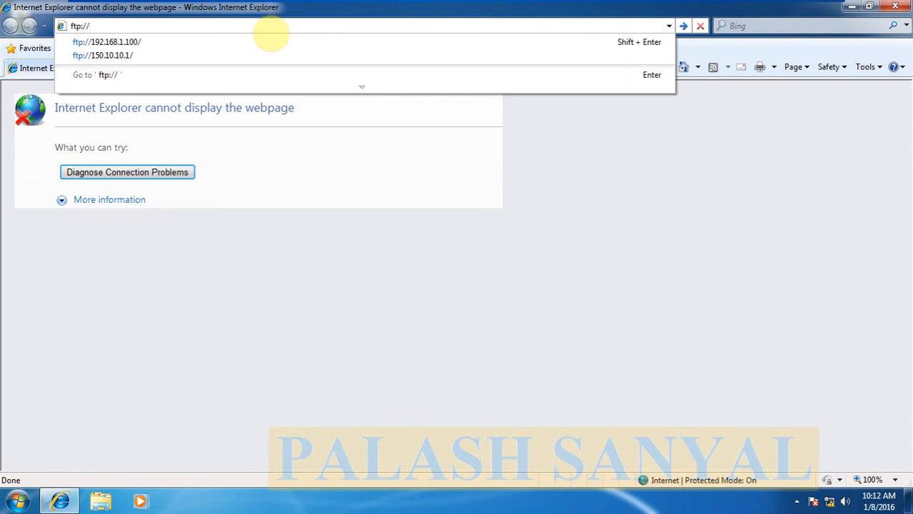
{"action": "type", "text": "192.168."}
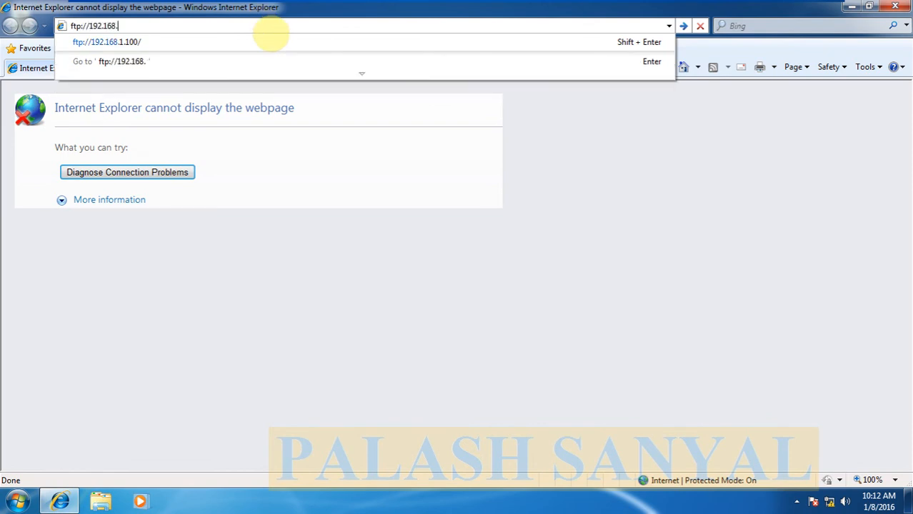
{"action": "left_click", "coordinate": [105, 41]}
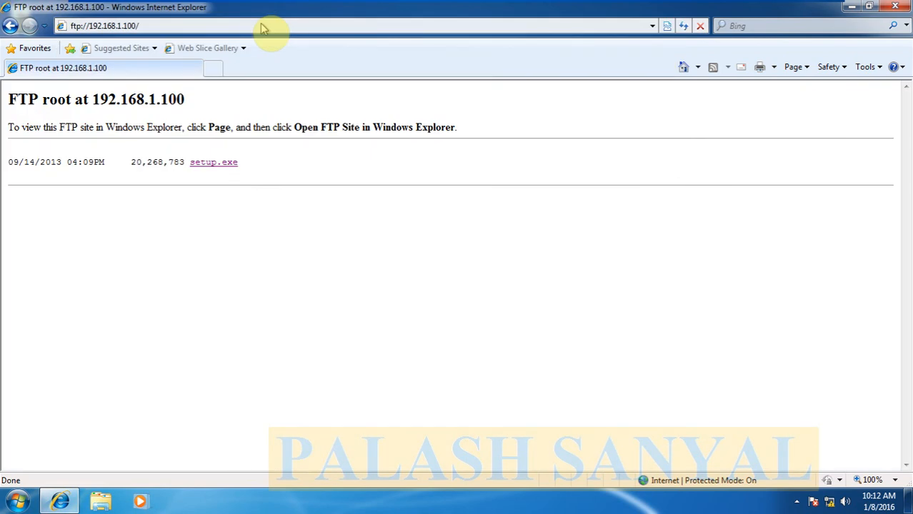
{"action": "mouse_move", "coordinate": [140, 171]}
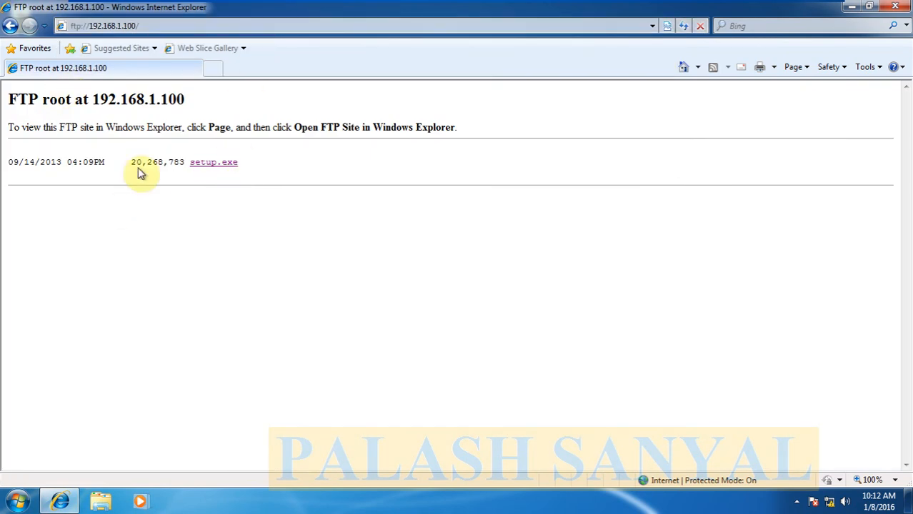
{"action": "mouse_move", "coordinate": [215, 172]}
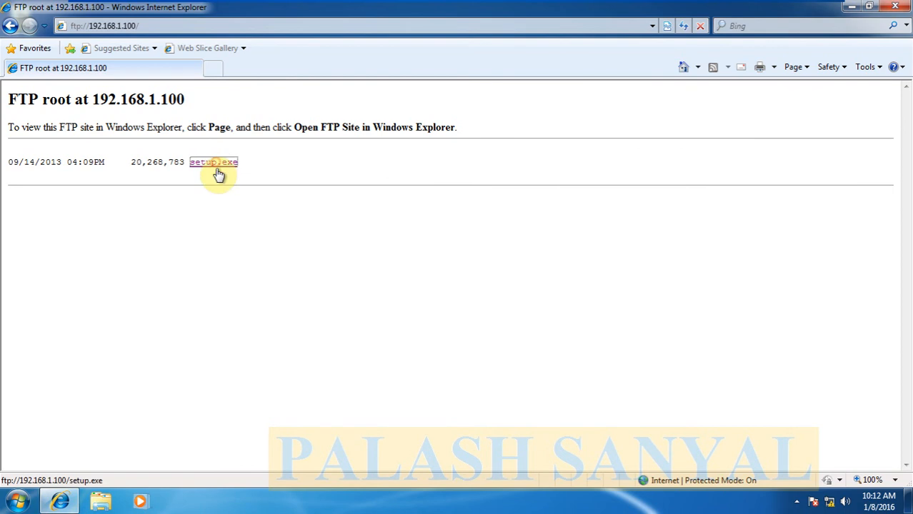
{"action": "mouse_move", "coordinate": [216, 229]}
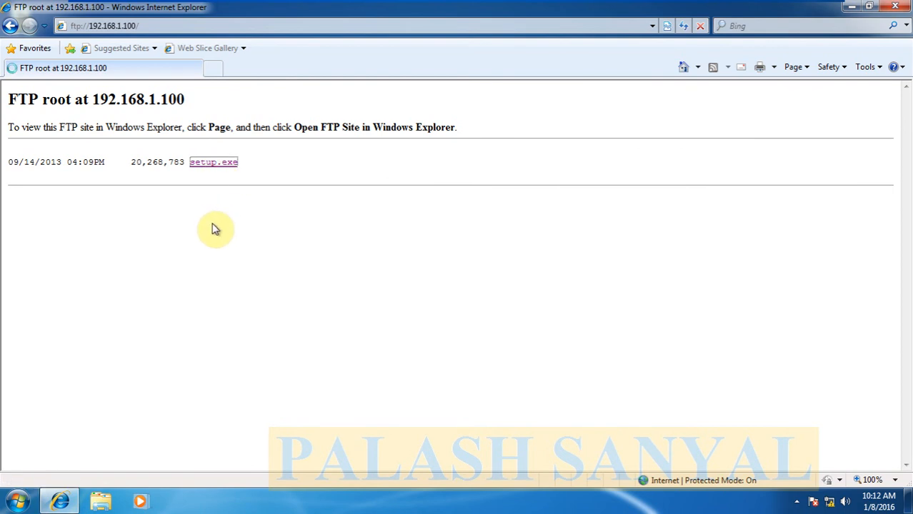
{"action": "mouse_move", "coordinate": [254, 227]}
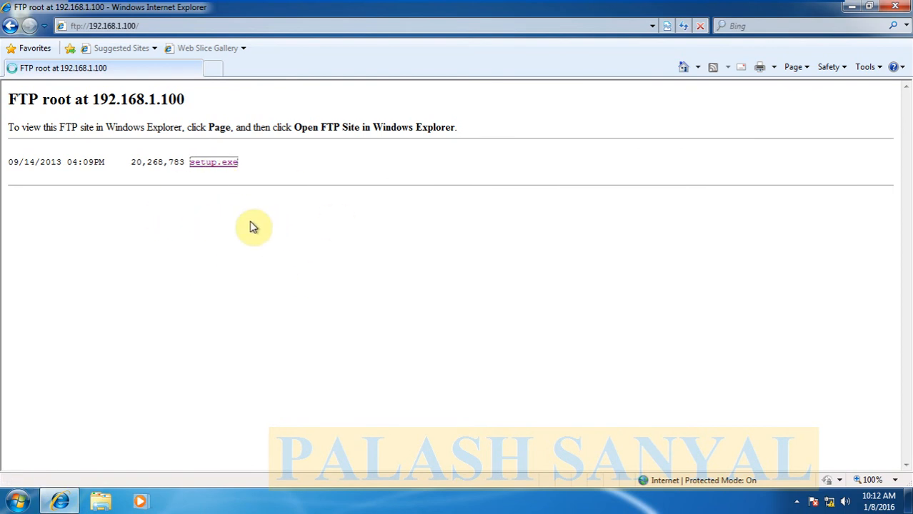
{"action": "mouse_move", "coordinate": [131, 373]}
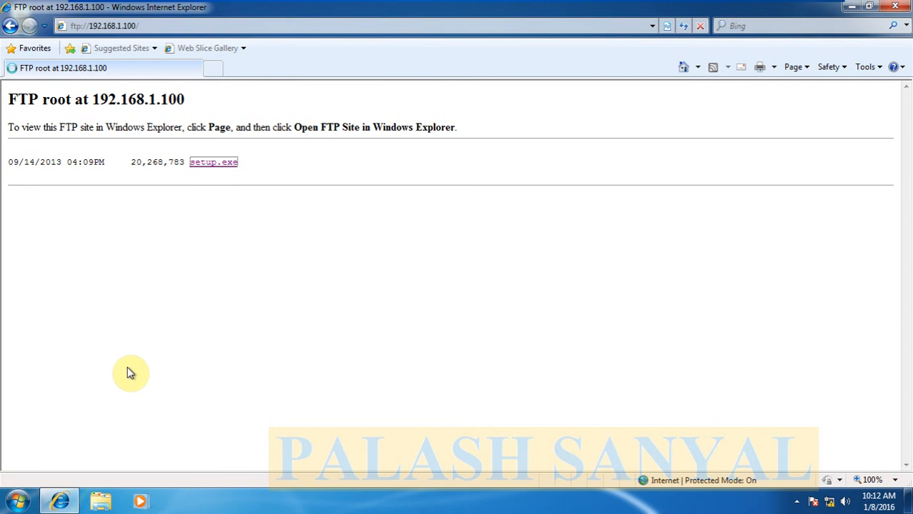
{"action": "mouse_move", "coordinate": [562, 60]}
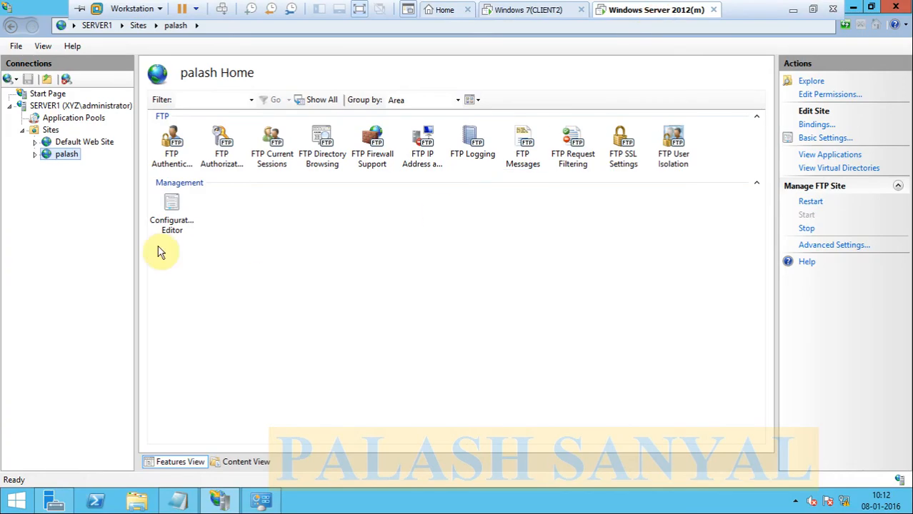
{"action": "mouse_move", "coordinate": [360, 464]}
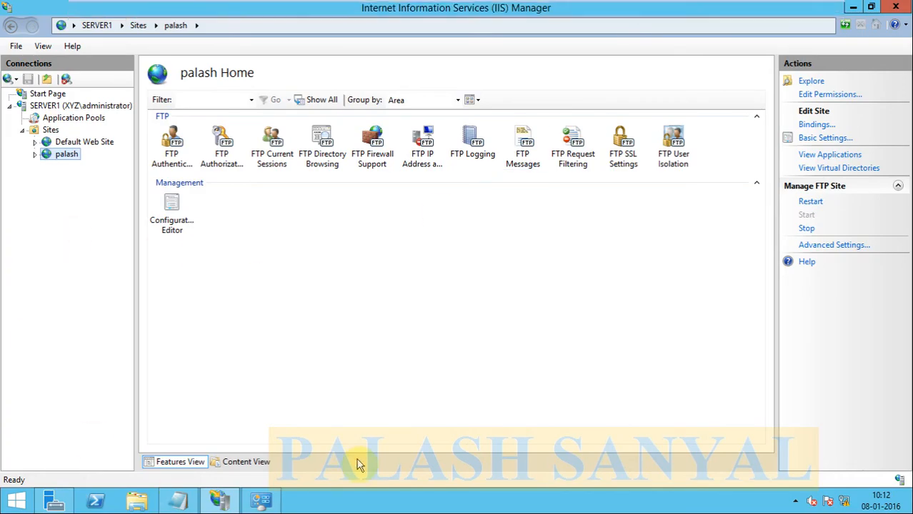
{"action": "mouse_move", "coordinate": [126, 468]}
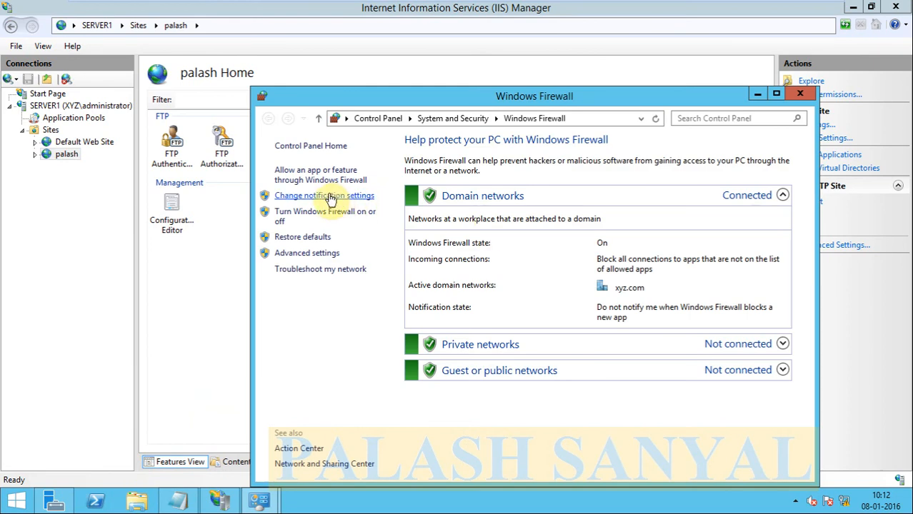
Turn Windows Firewall off for the domain and private networks, then return to the client
{"action": "left_click", "coordinate": [325, 194]}
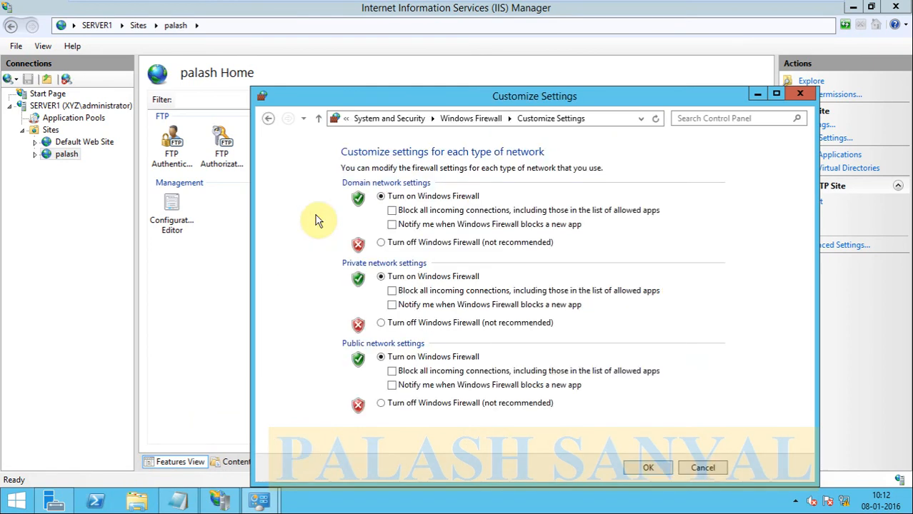
{"action": "left_click", "coordinate": [380, 243]}
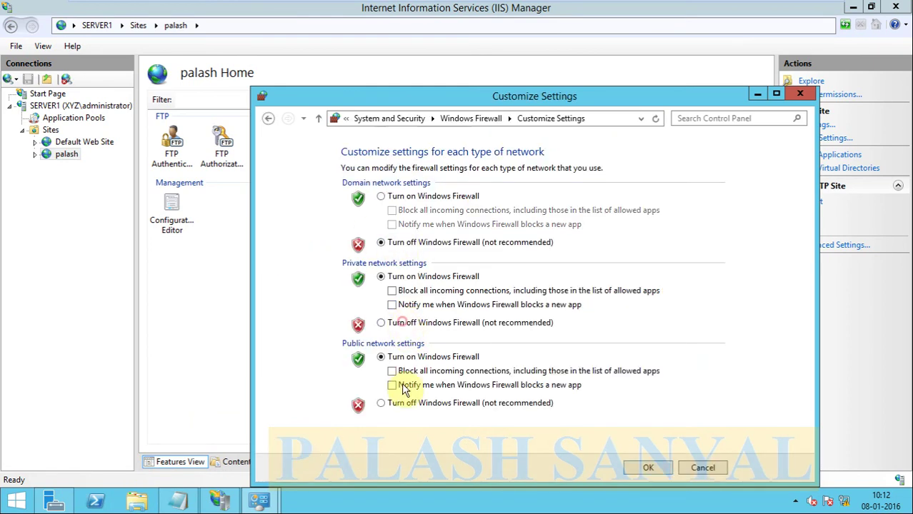
{"action": "left_click", "coordinate": [647, 468]}
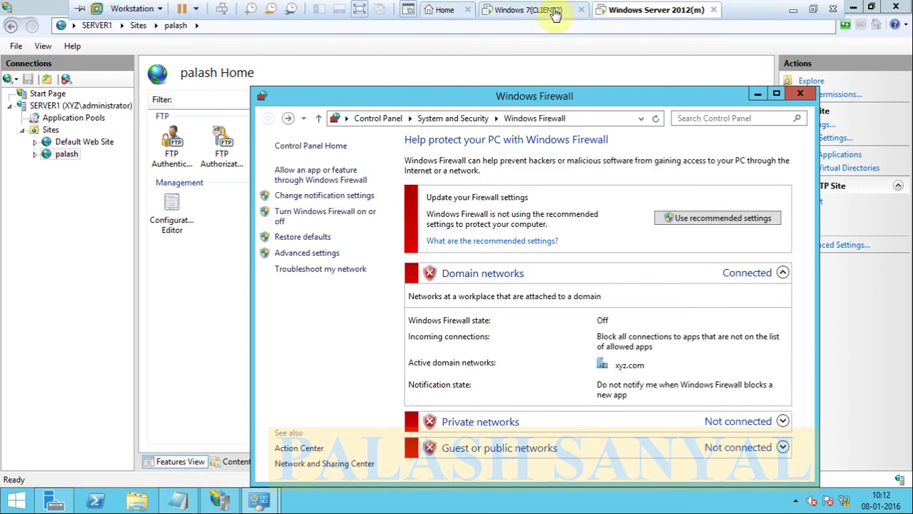
{"action": "left_click", "coordinate": [533, 8]}
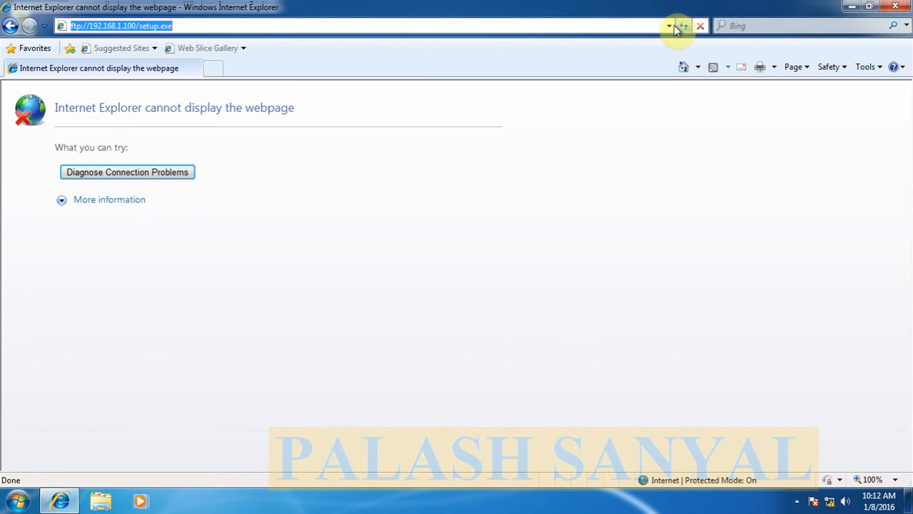
Reload ftp://192.168.1.100/ and save setup.exe from it to the Desktop
{"action": "left_click", "coordinate": [678, 25]}
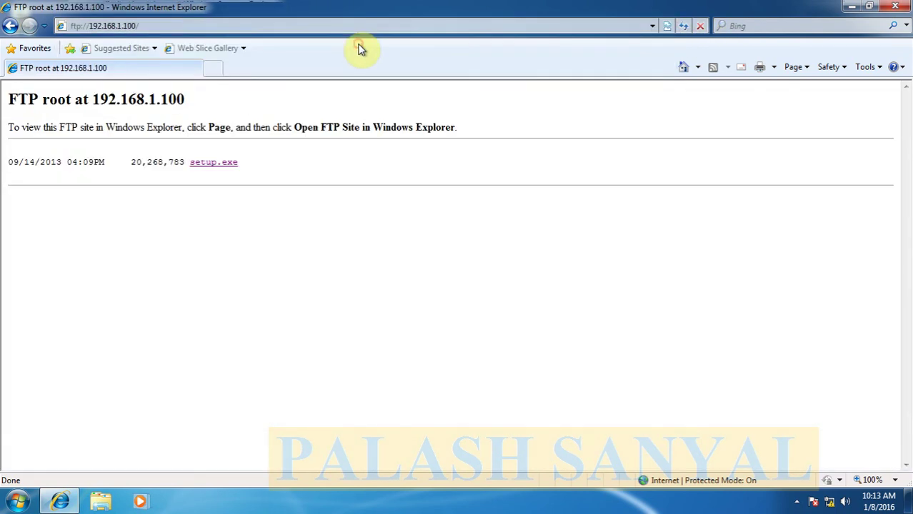
{"action": "mouse_move", "coordinate": [211, 163]}
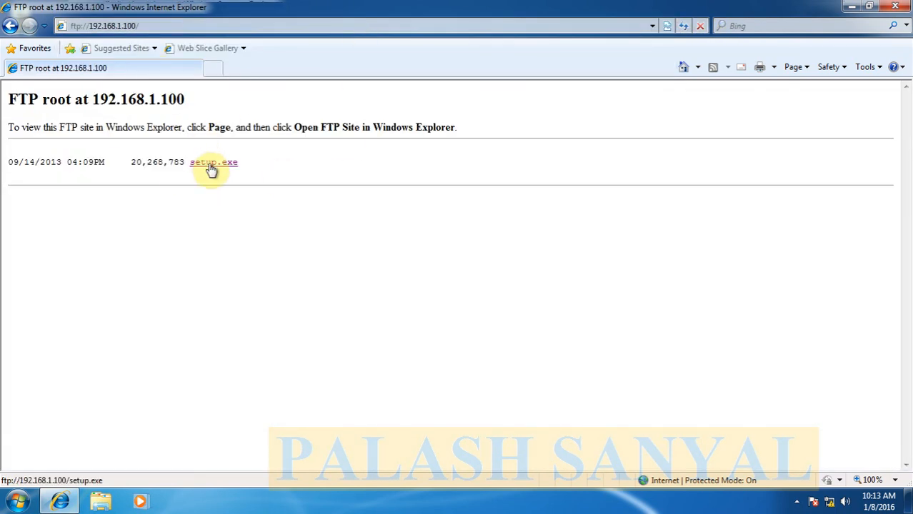
{"action": "left_click", "coordinate": [212, 162]}
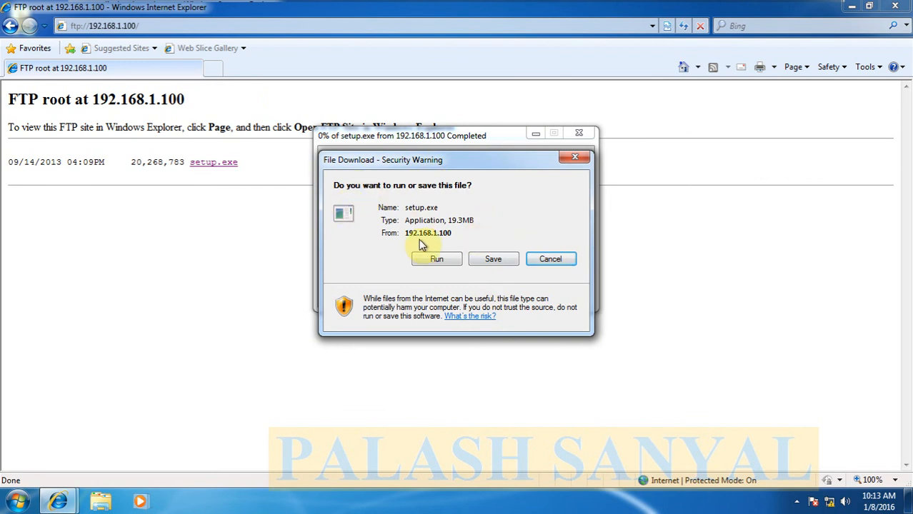
{"action": "mouse_move", "coordinate": [493, 258]}
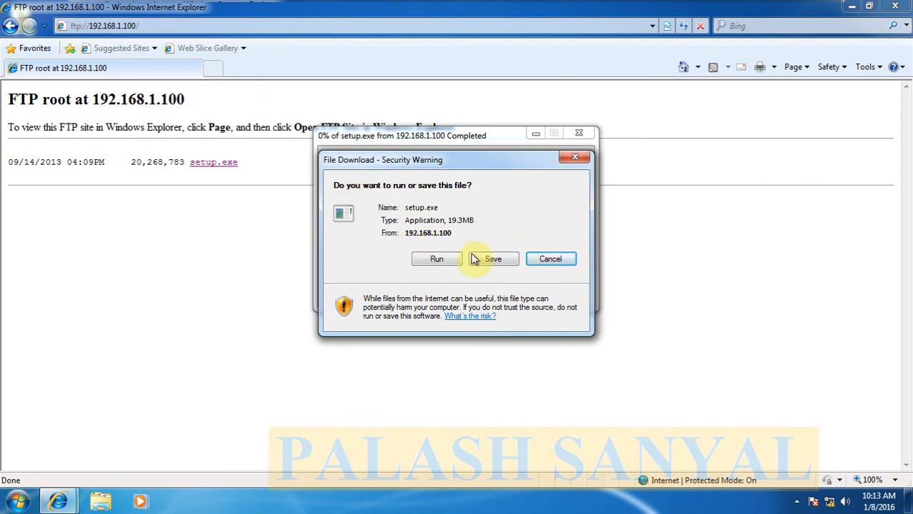
{"action": "left_click", "coordinate": [493, 258]}
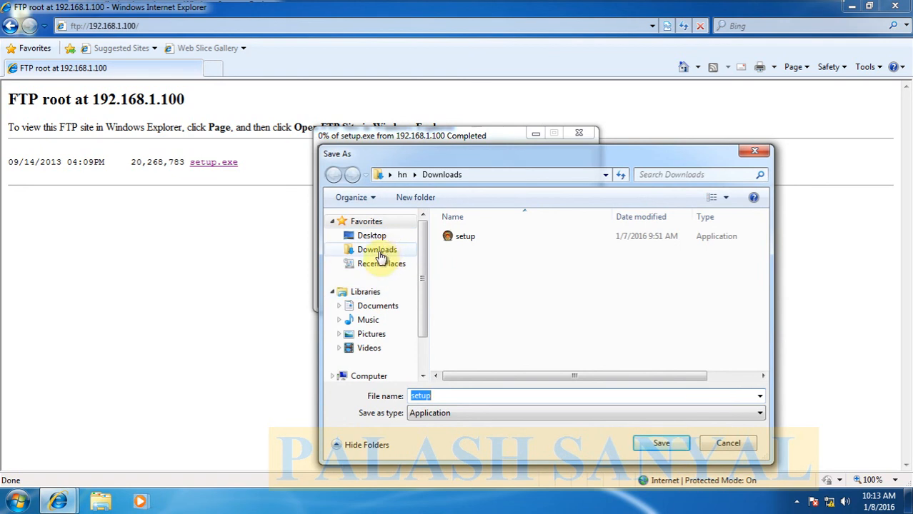
{"action": "left_click", "coordinate": [372, 236]}
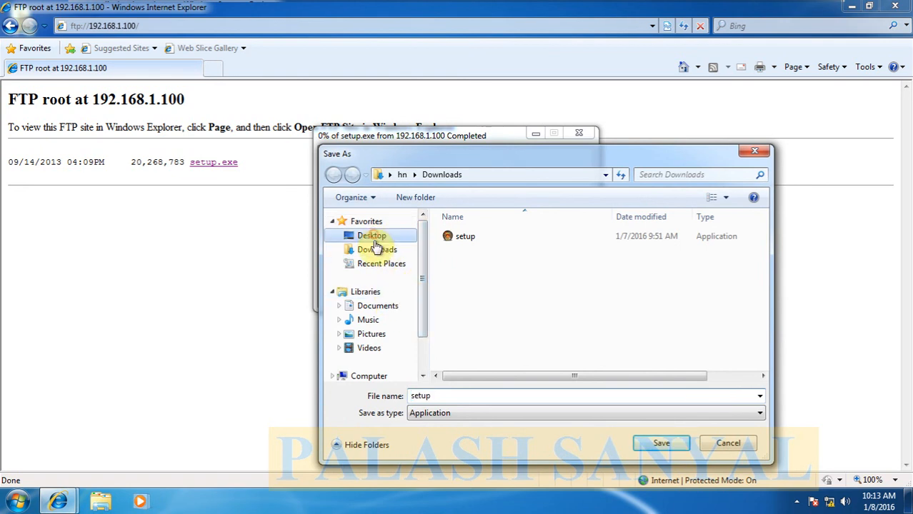
{"action": "left_click", "coordinate": [372, 236]}
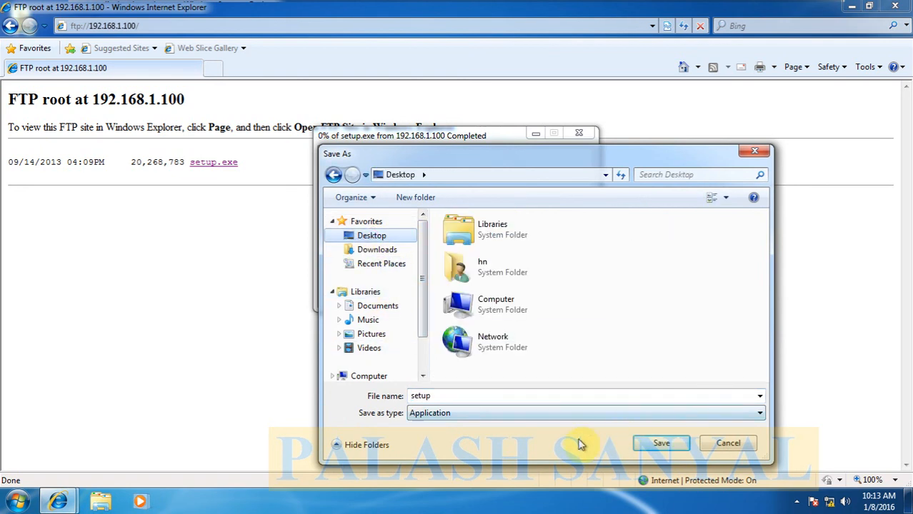
{"action": "left_click", "coordinate": [660, 443]}
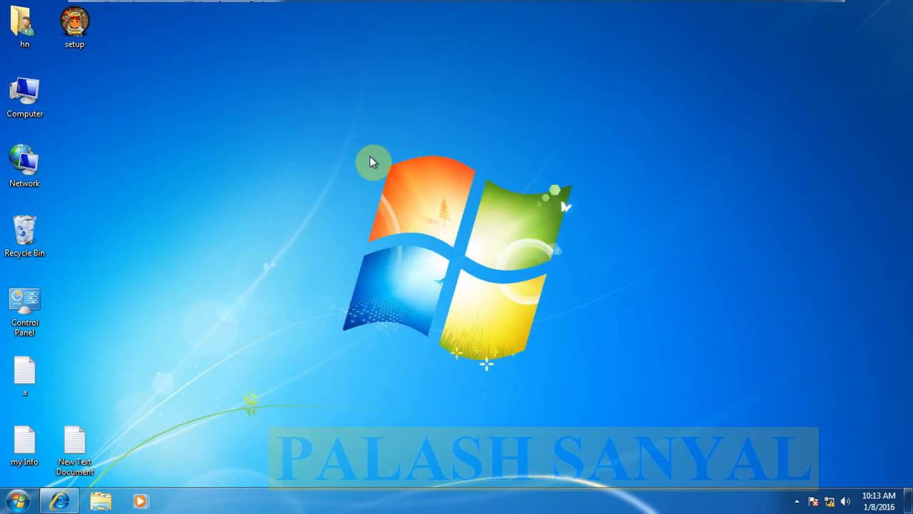
{"action": "left_click", "coordinate": [75, 26]}
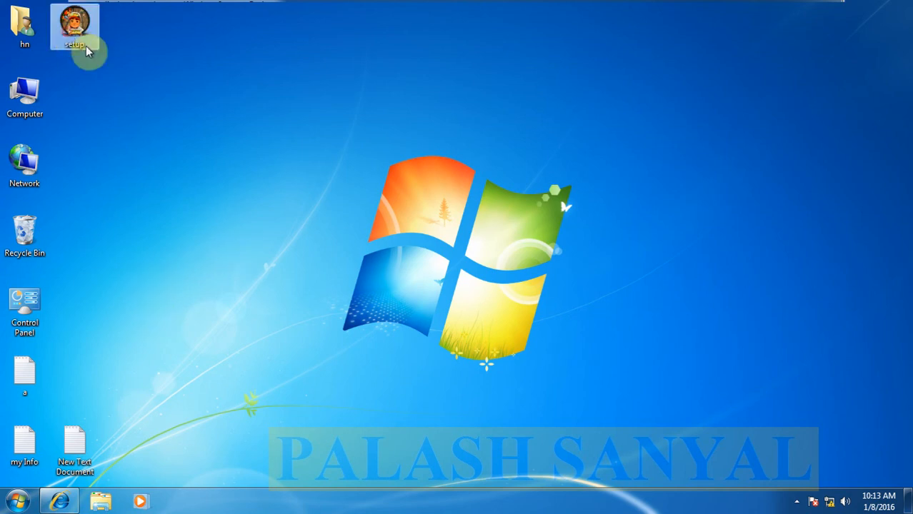
{"action": "mouse_move", "coordinate": [131, 75]}
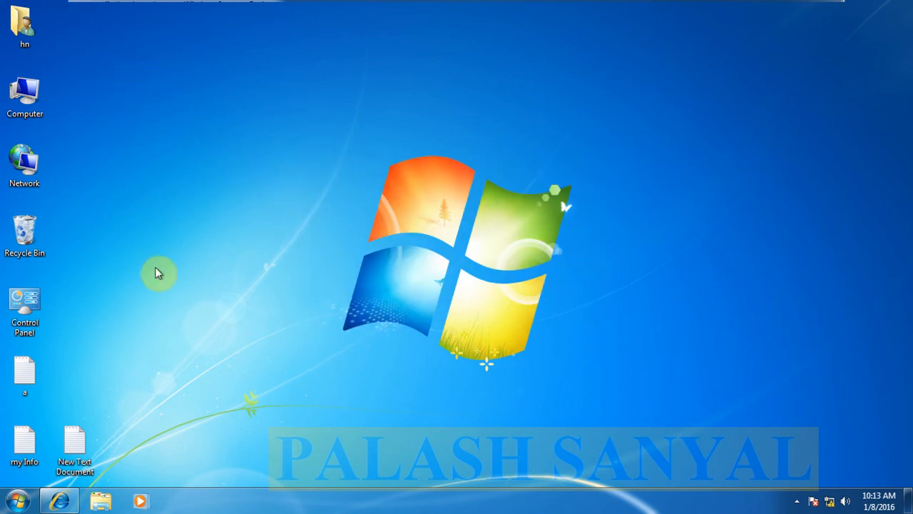
{"action": "mouse_move", "coordinate": [17, 501]}
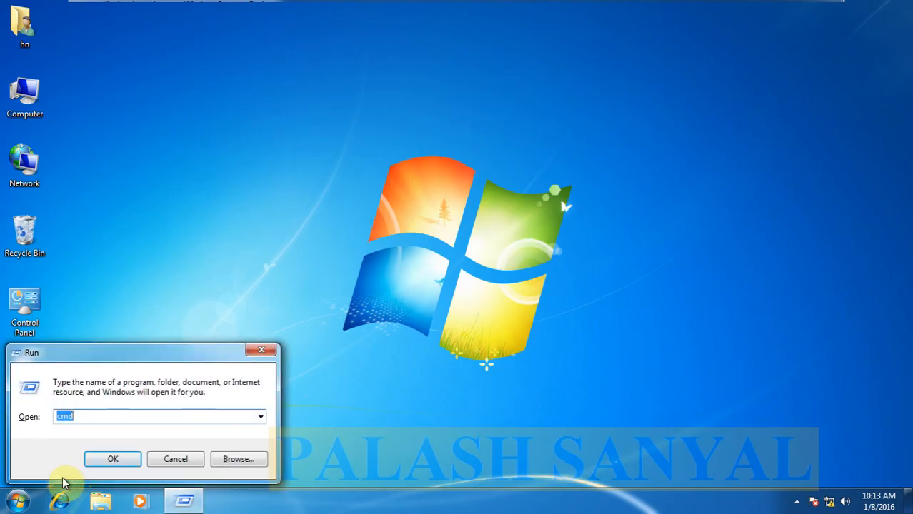
In cmd, ftp to 192.168.1.100 as anonymous with a blank password and list files with ls
{"action": "left_click", "coordinate": [111, 459]}
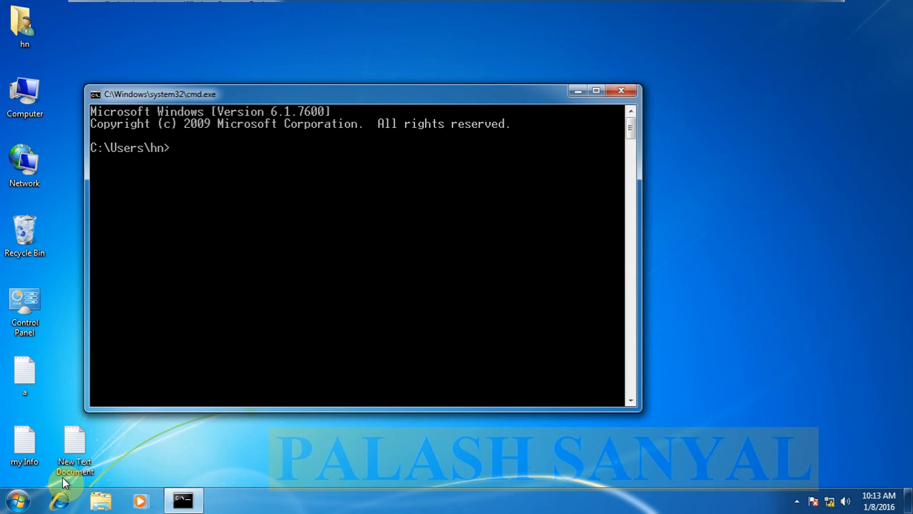
{"action": "type", "text": "ftp"}
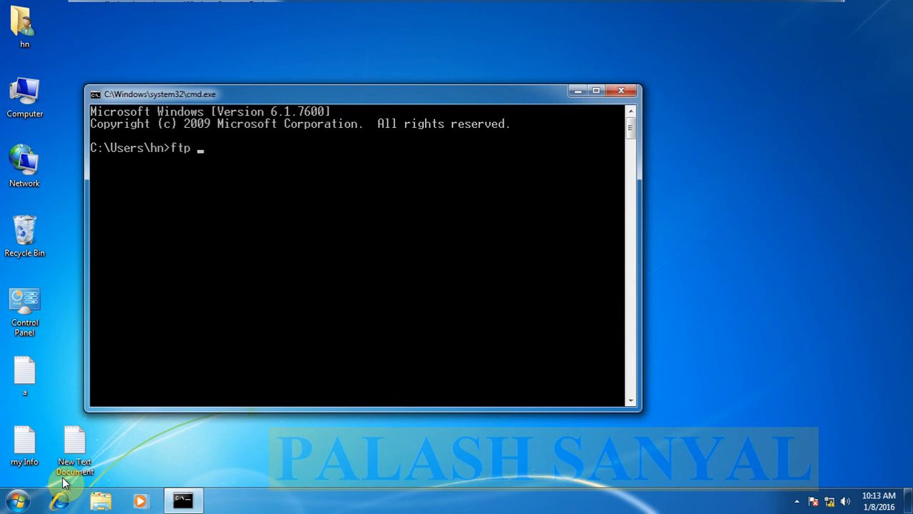
{"action": "type", "text": "192.168.1.100"}
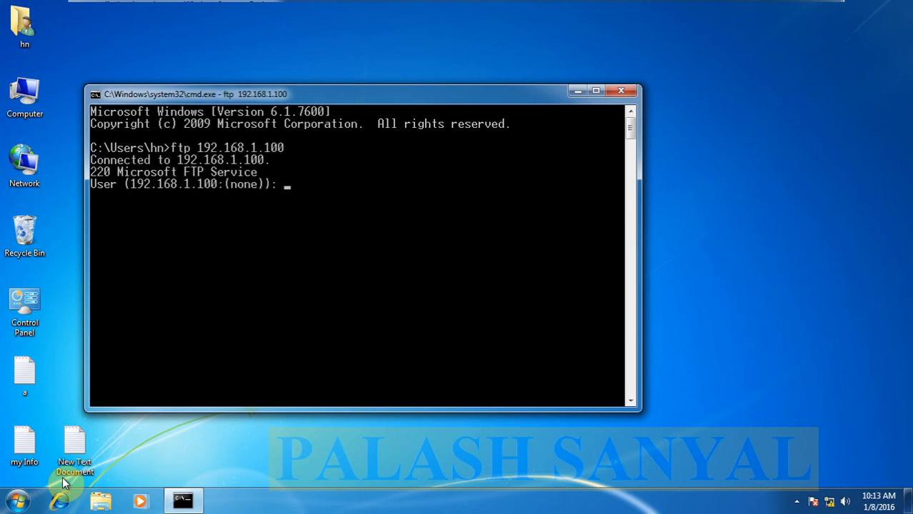
{"action": "type", "text": "anonymo"}
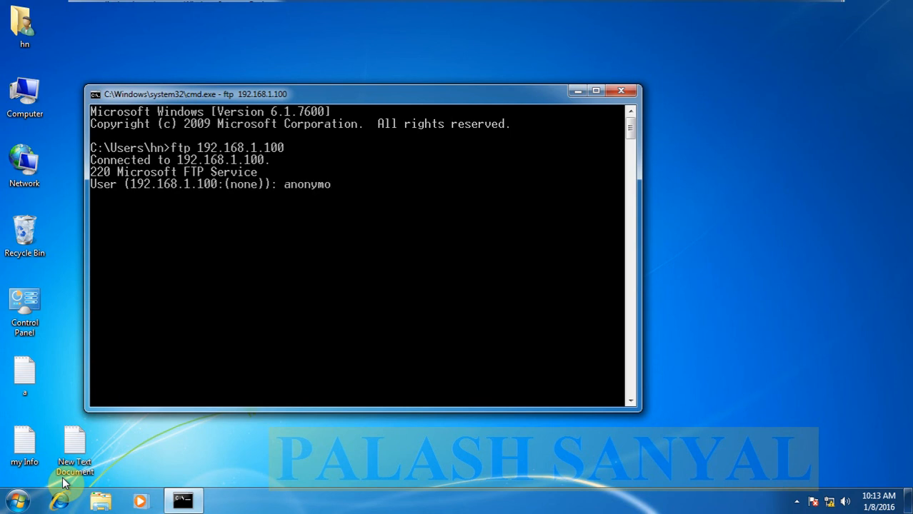
{"action": "key", "text": "Return"}
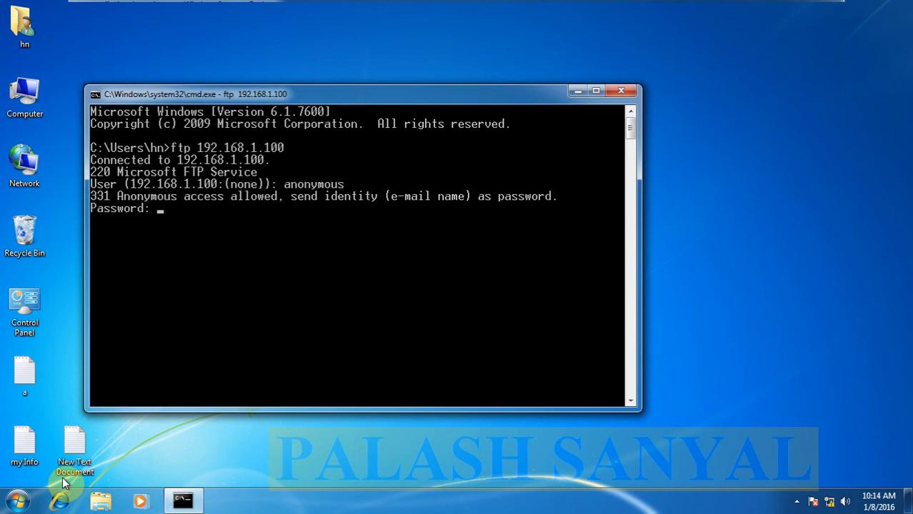
{"action": "key", "text": "Return"}
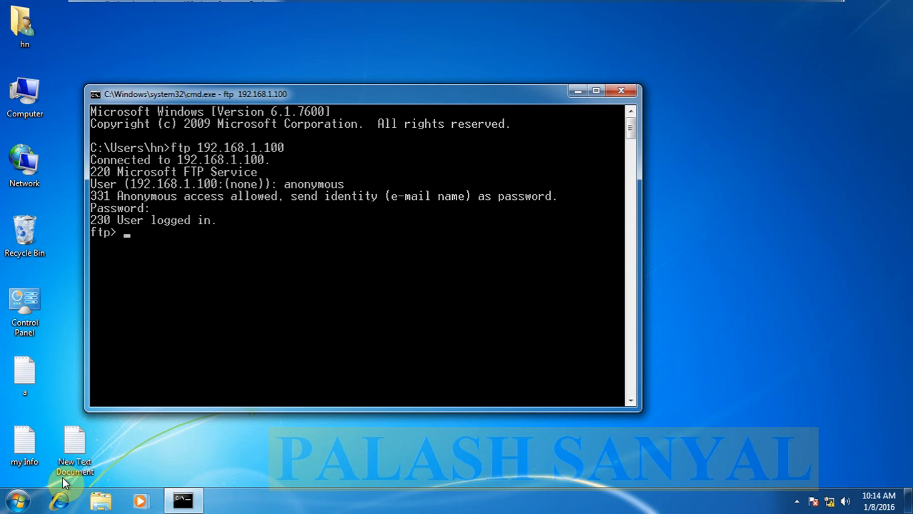
{"action": "type", "text": "ls"}
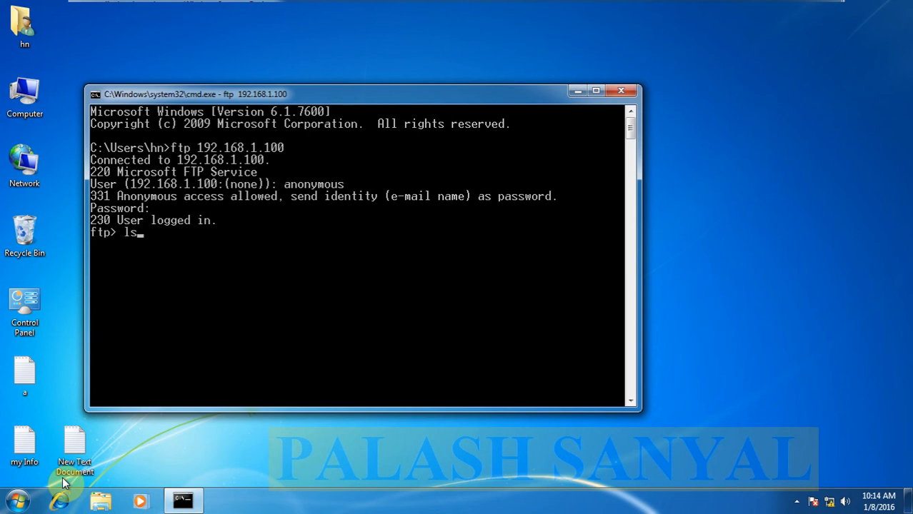
{"action": "key", "text": "Return"}
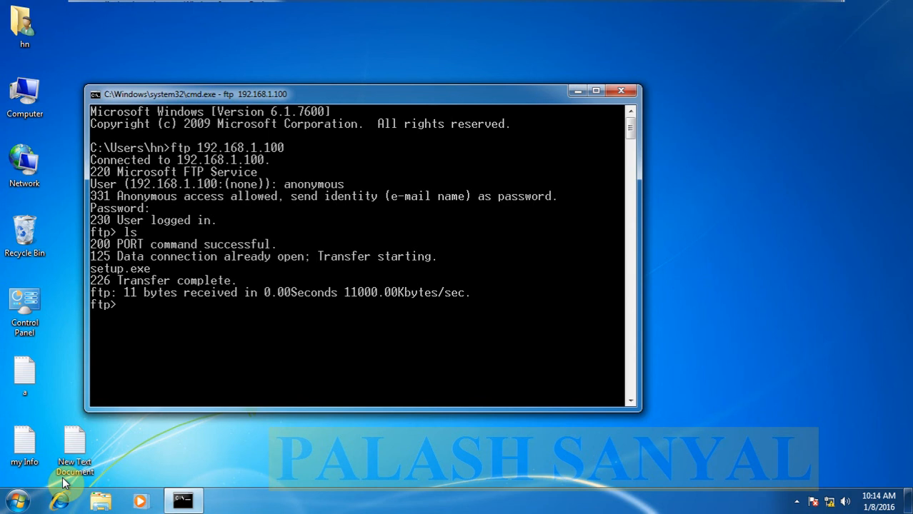
Download setup.exe with mget, then disconnect with bye and run dir
{"action": "type", "text": "mge"}
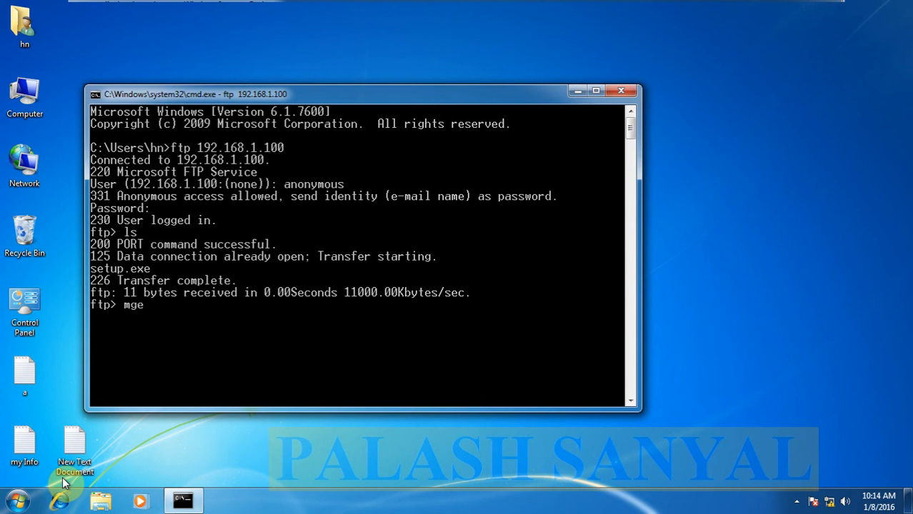
{"action": "type", "text": "t se"}
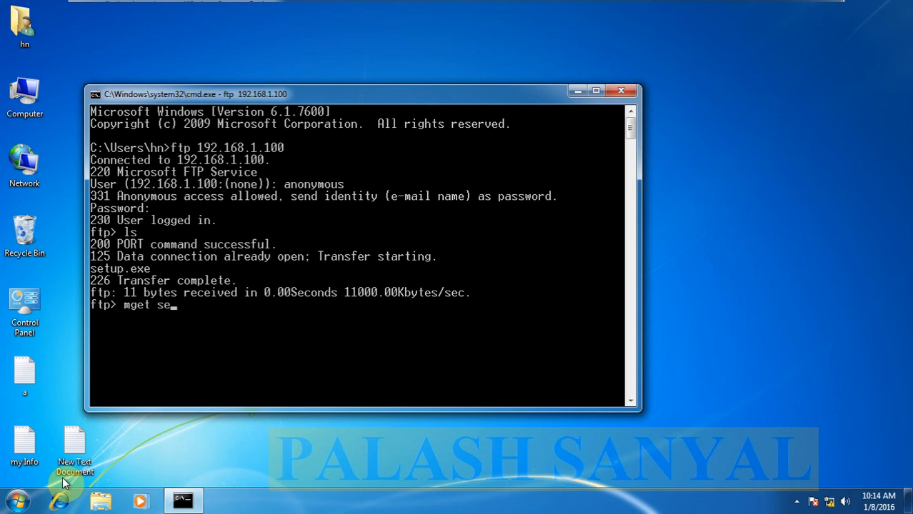
{"action": "type", "text": "tup."}
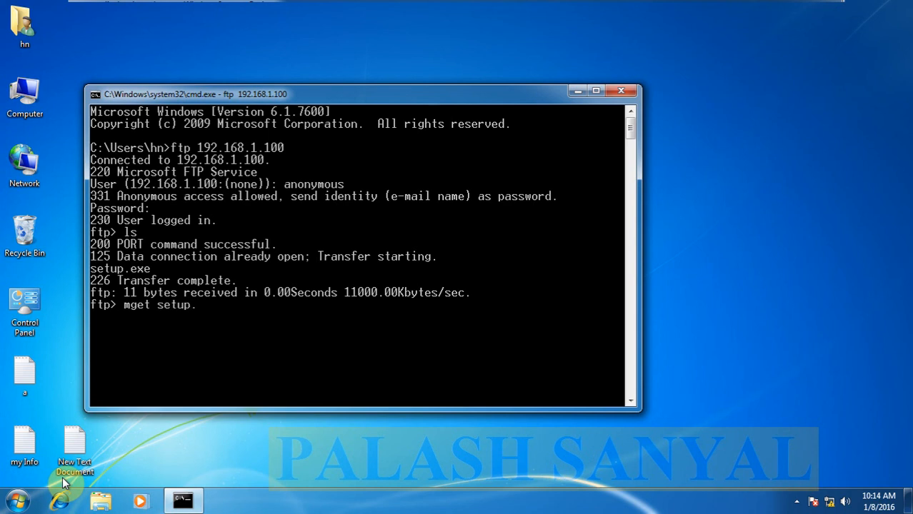
{"action": "key", "text": "Return"}
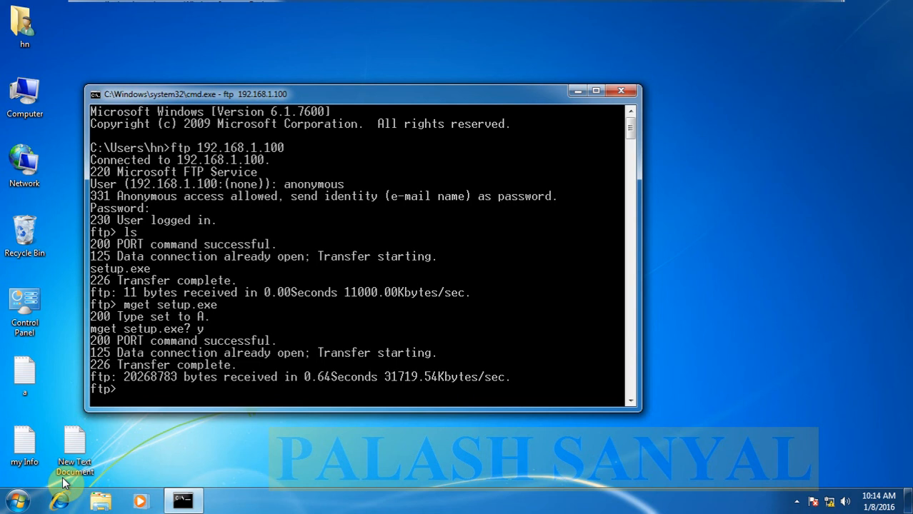
{"action": "type", "text": "by"}
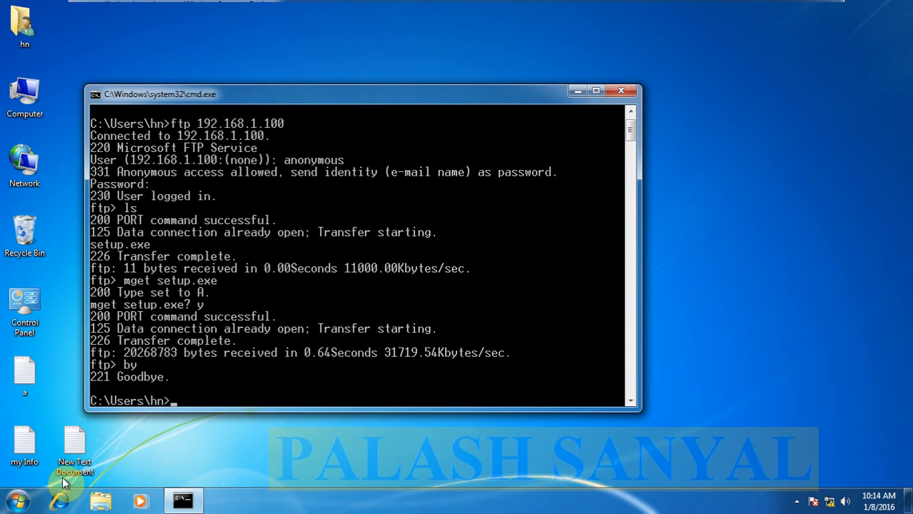
{"action": "type", "text": "dir"}
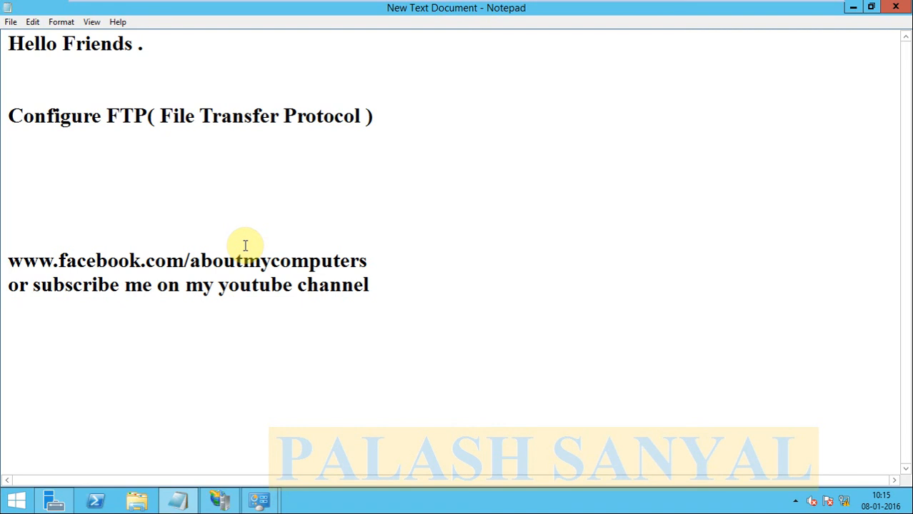
Return to the Notepad notes page titled 'Configure FTP (File Transfer Protocol)' on the server VM
{"action": "left_click", "coordinate": [8, 92]}
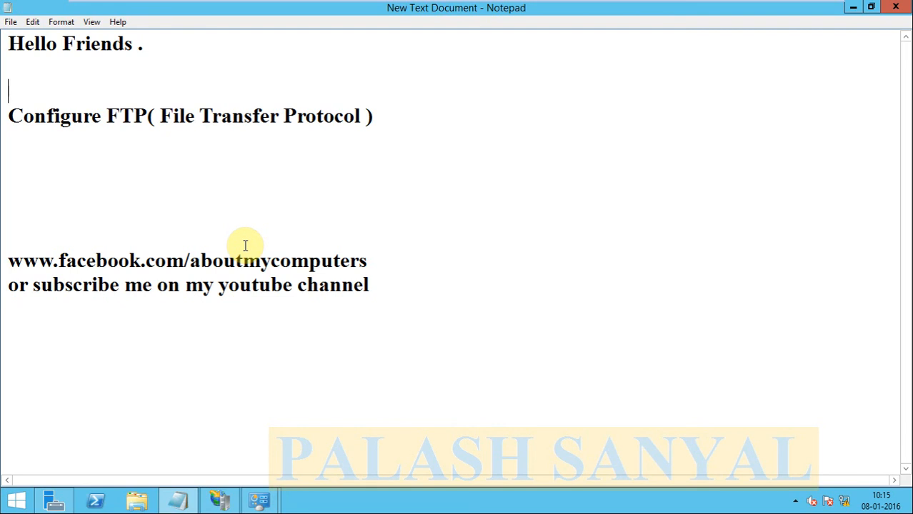